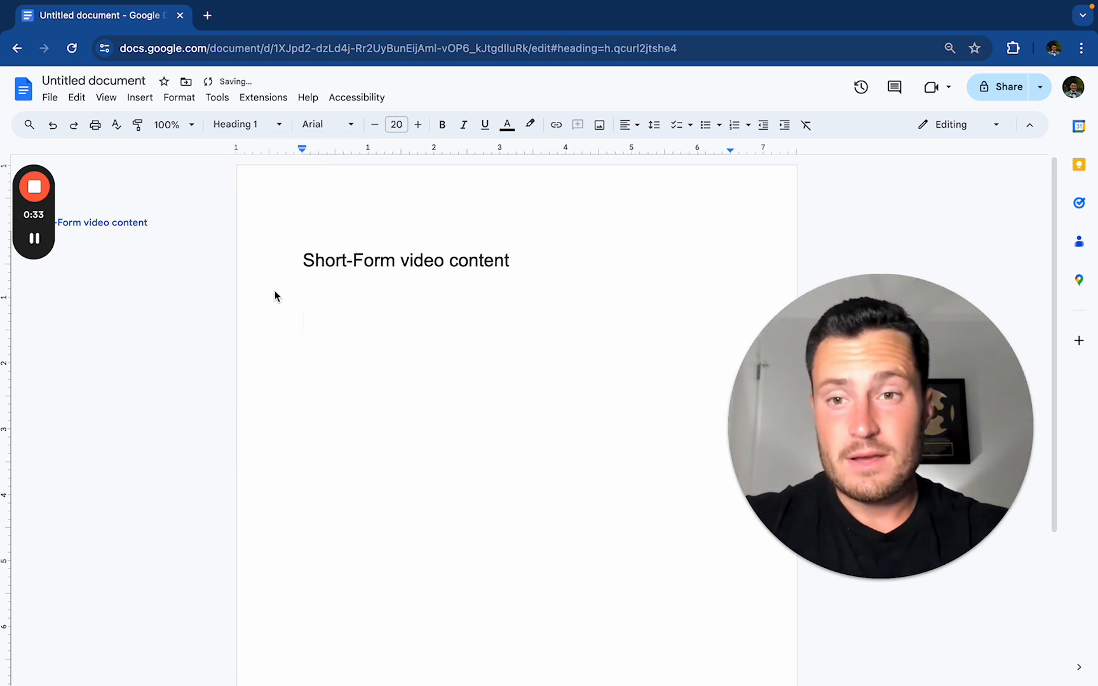
Step: Write the 'Email 1' heading, 'SL: quick question' line, and opening sentence about {{company_name}}'s marketing
type("Email 1")
type("SL: quick question")
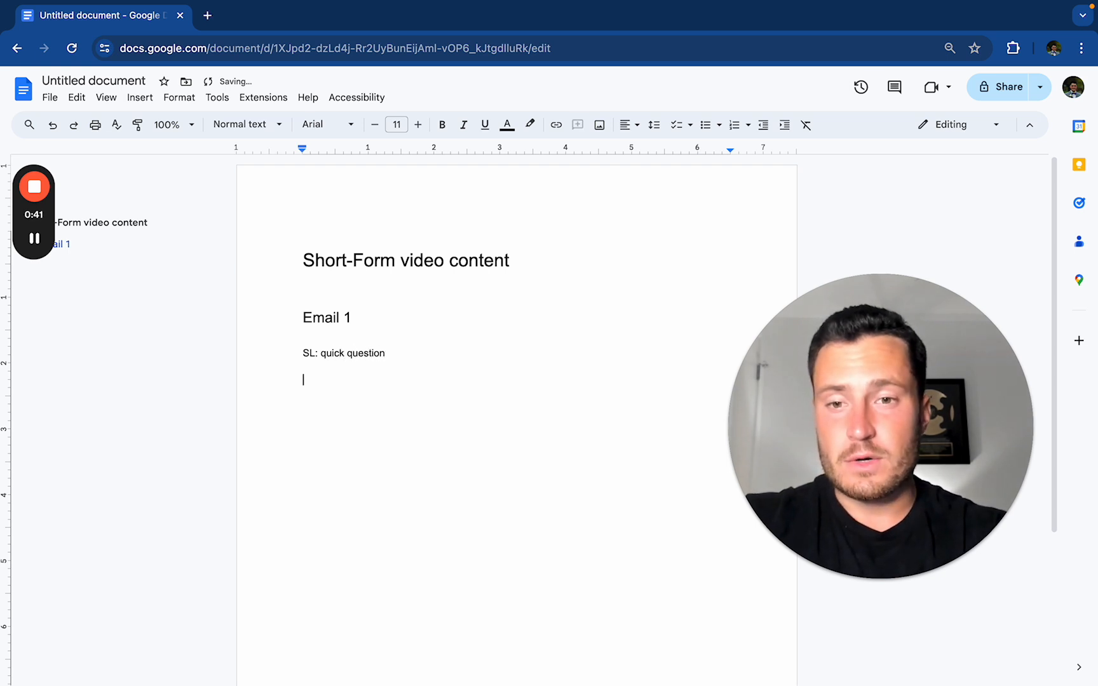
type("Hey")
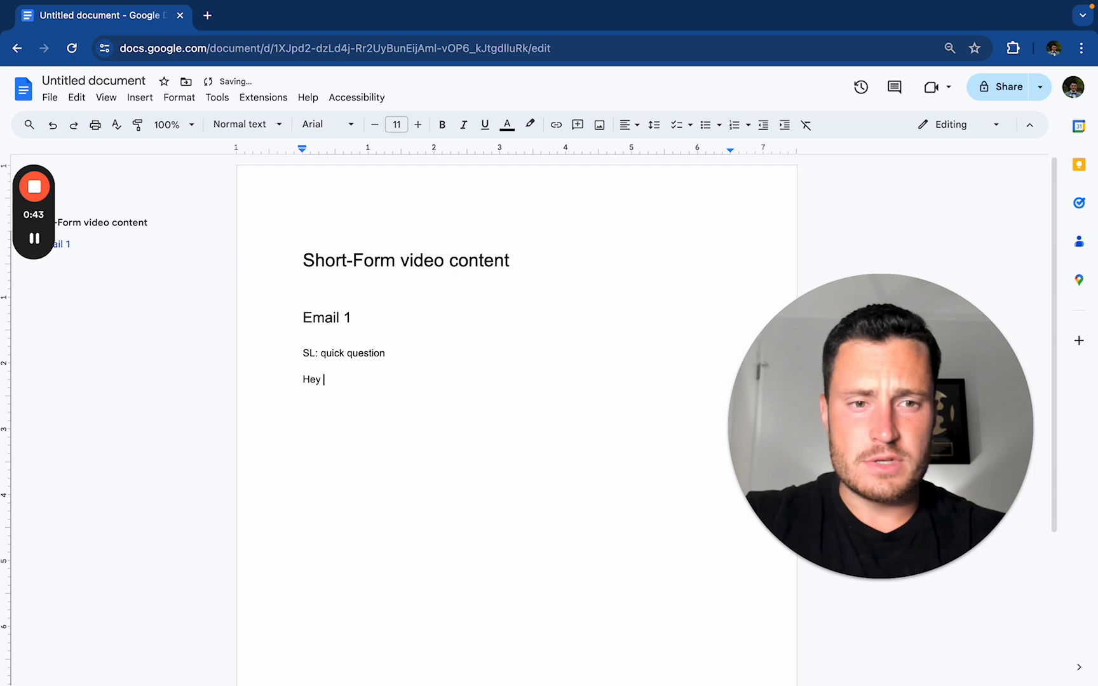
type("O n")
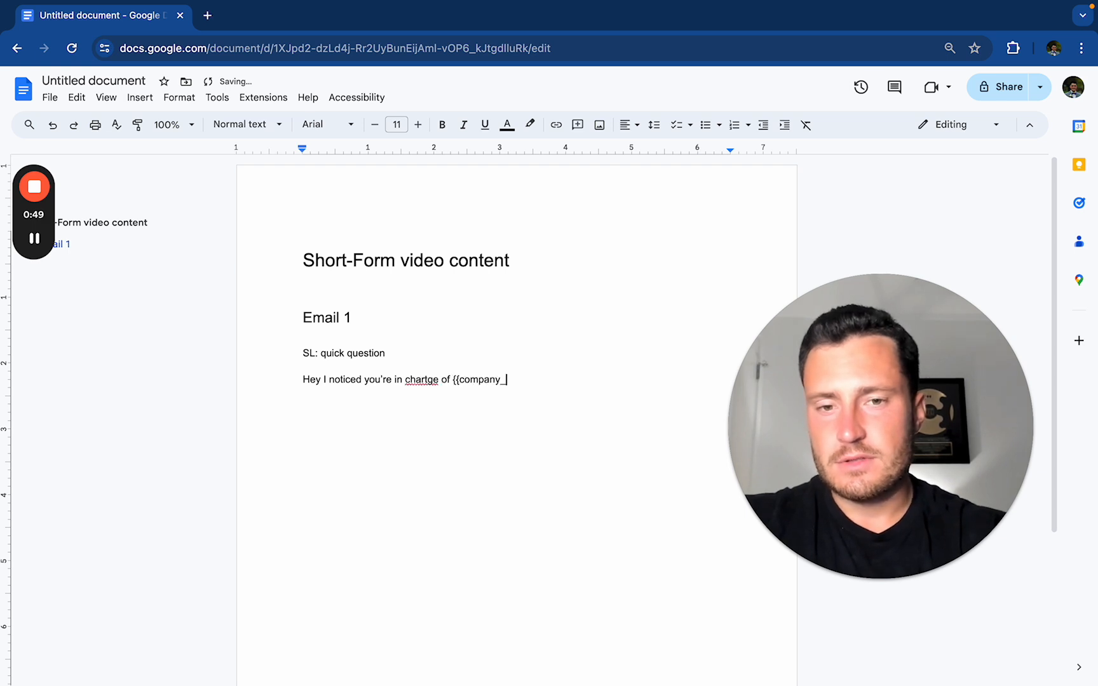
type("anme}}'s ,a")
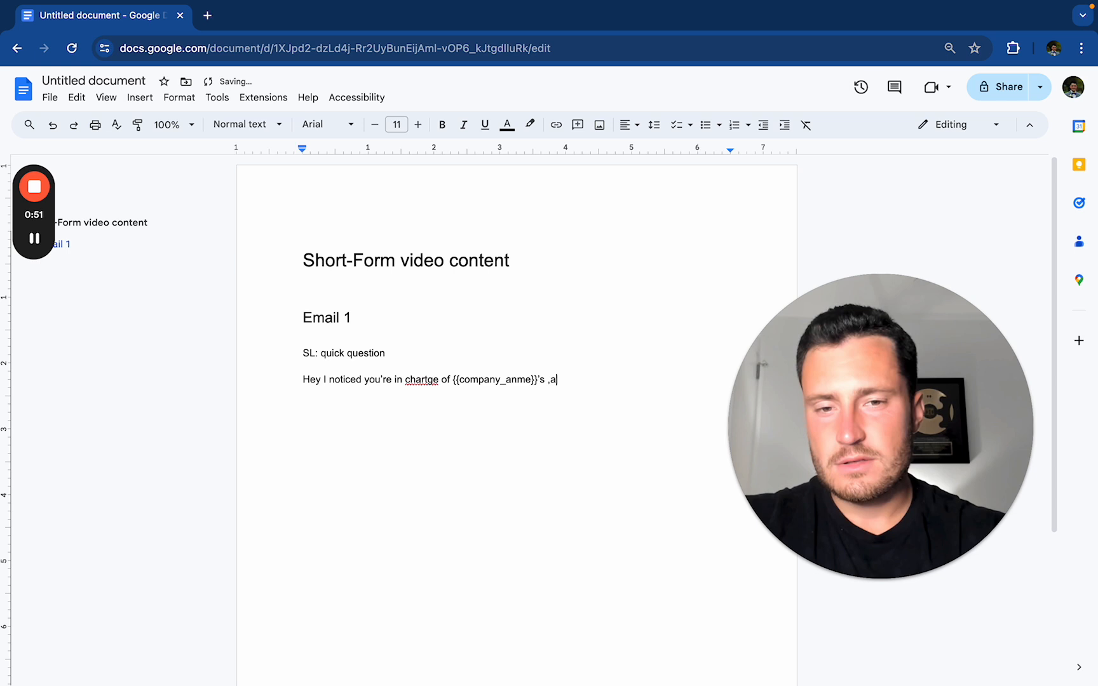
type("rekting.")
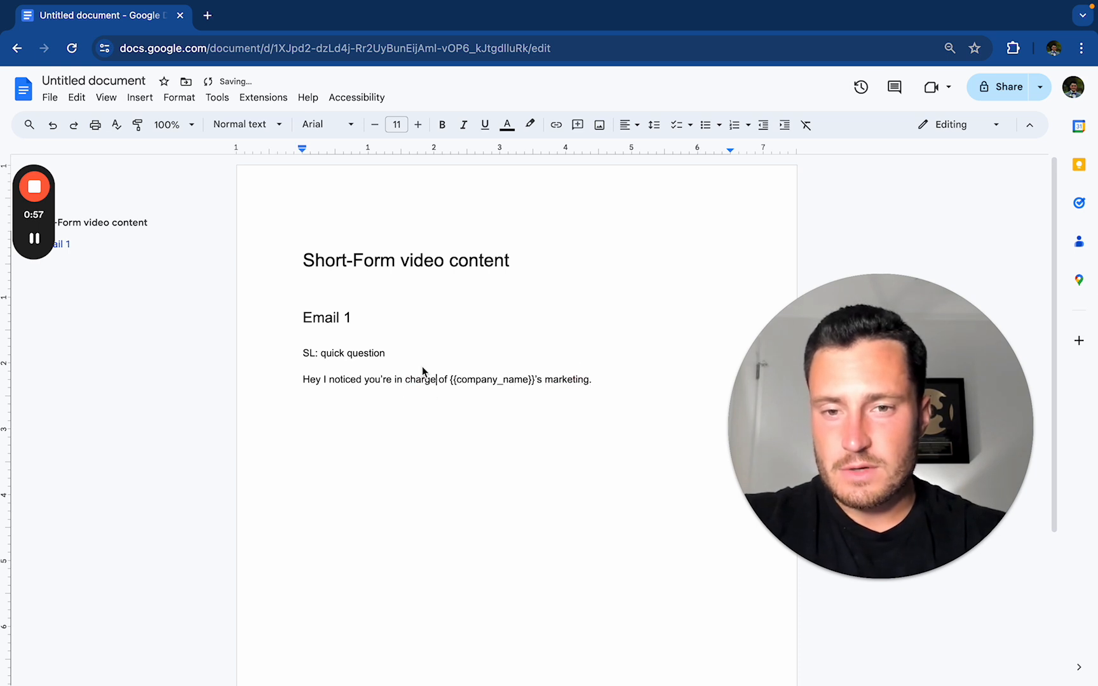
key("enter")
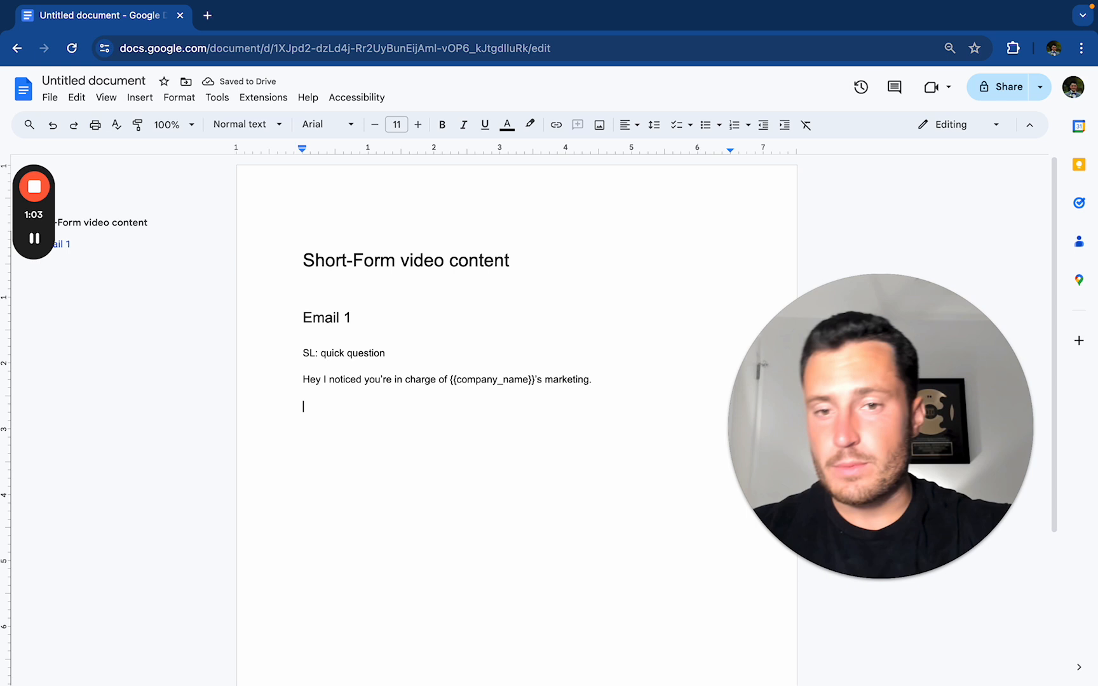
Step: Add the line promising to make them go viral on TikTok and Instagram with the Viral Content System
type("We can")
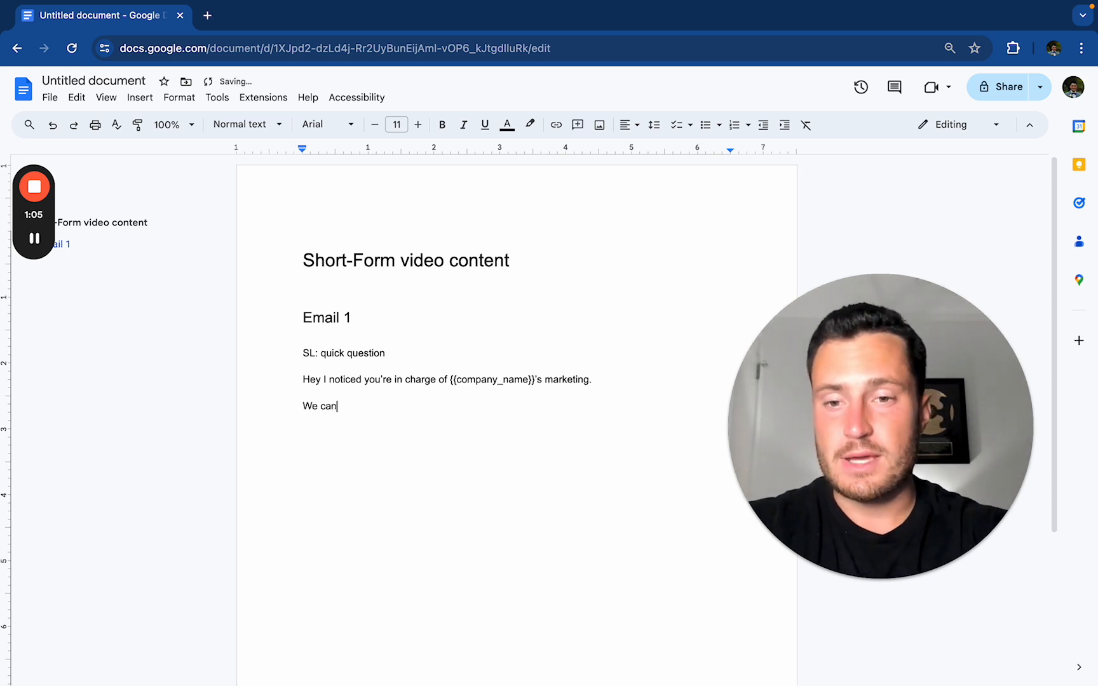
type("make you go viral on TikTok an")
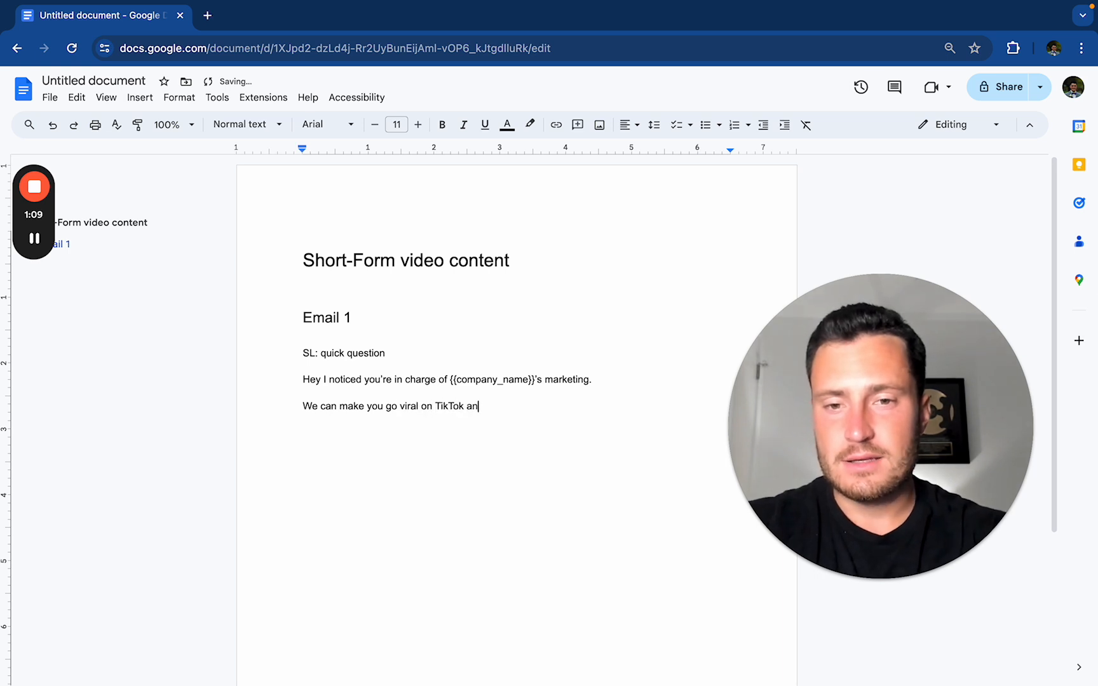
type("d Instagram with our")
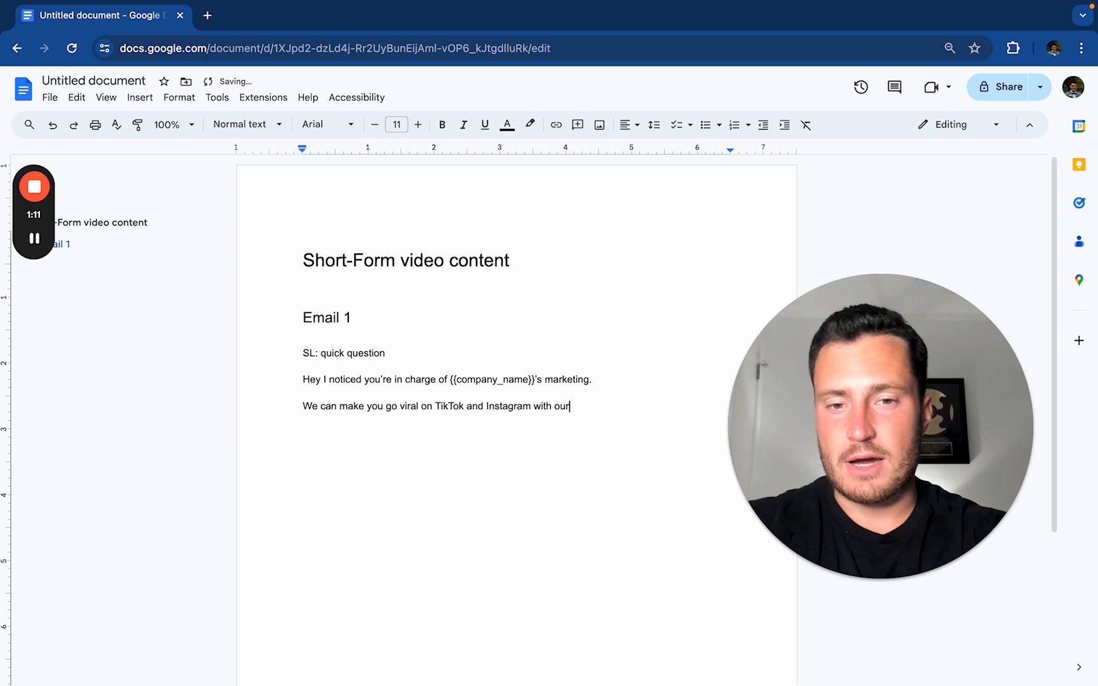
type("Viral Content")
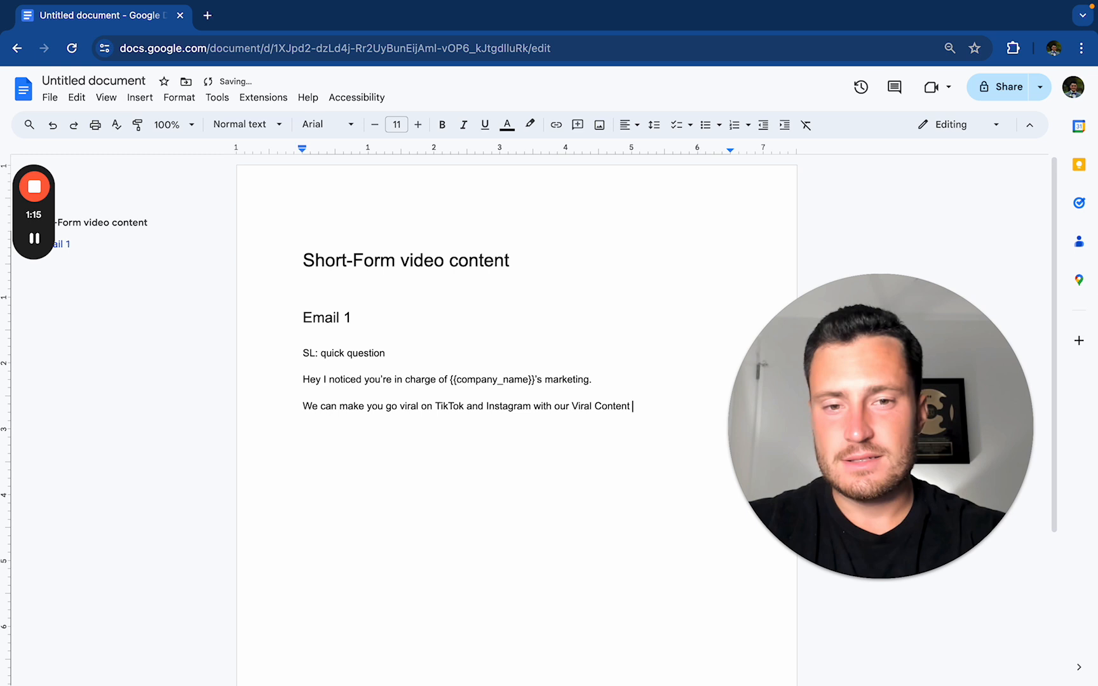
type("System.")
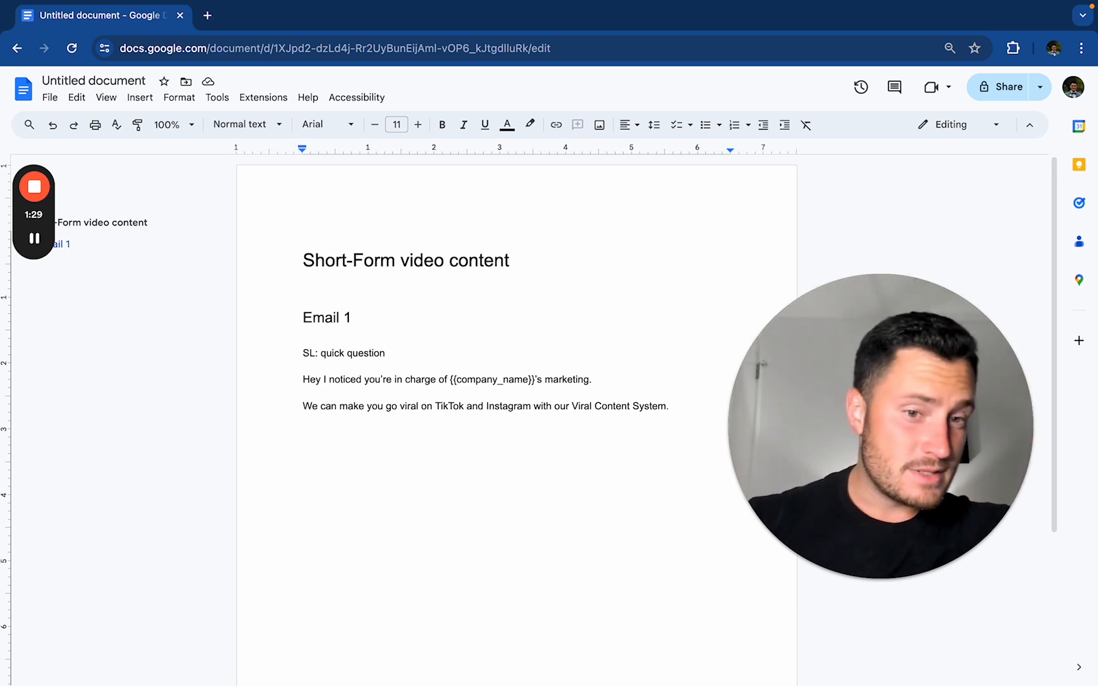
Step: Add the guarantee of 1 million views on their product videos in 90 days
type("You're guaranteed")
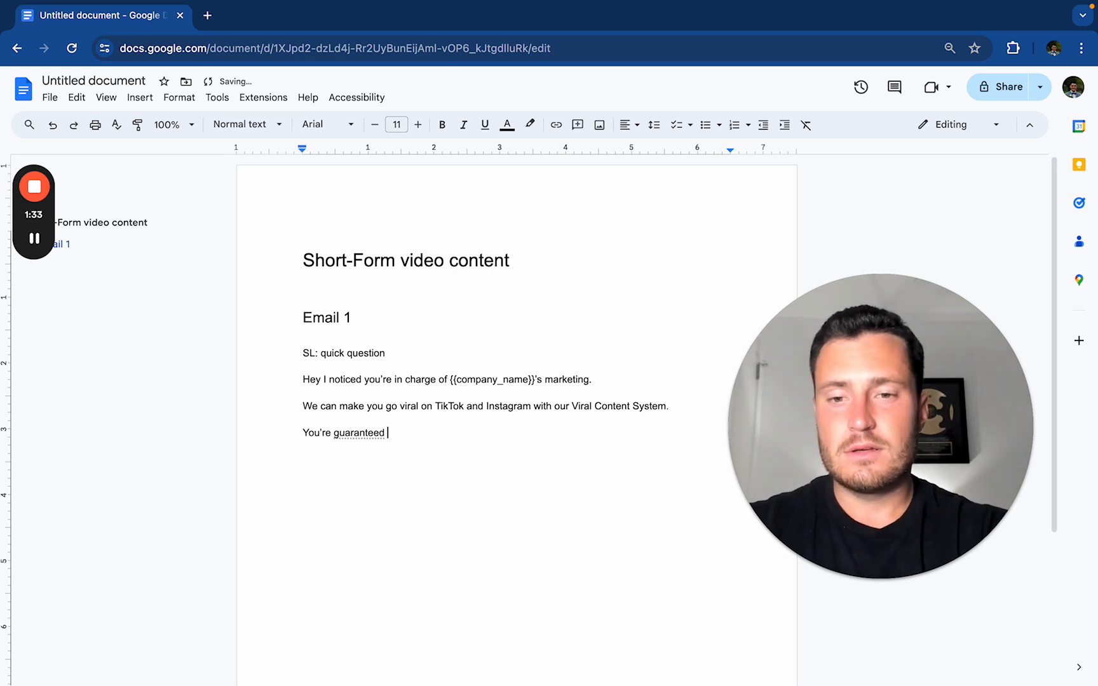
type("1 million views")
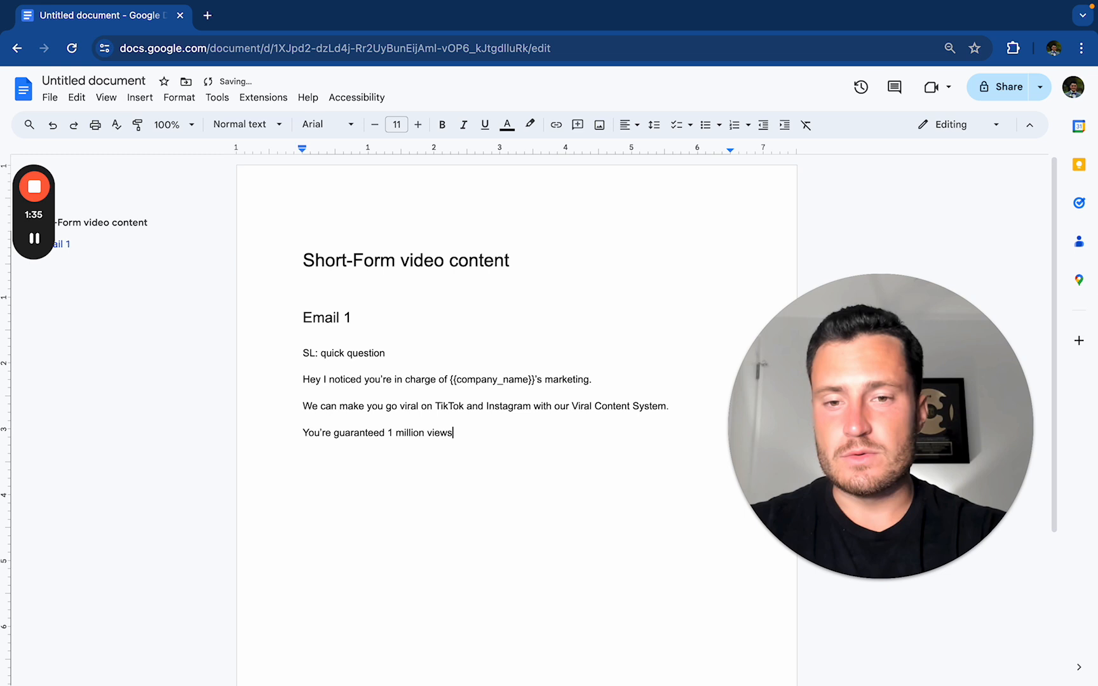
type("on your product videos in 90 days, or we will work for free until you do.")
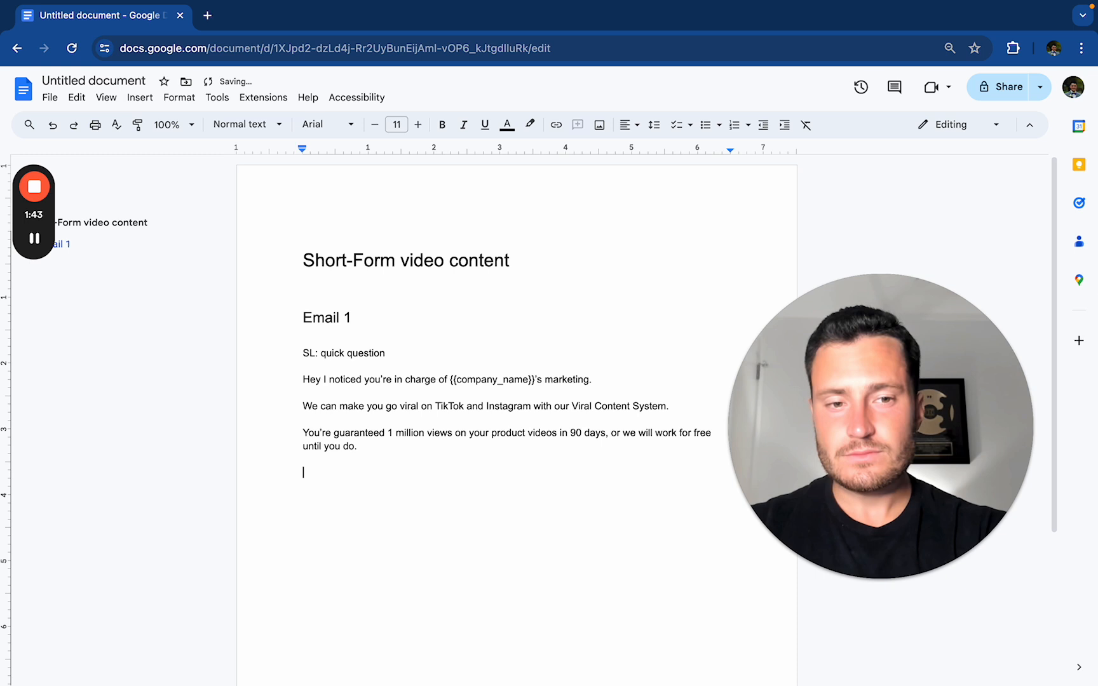
Step: Add the FRAGL Collective proof line: 50k in sales from organic content, with the blueprint to help
type("FRAGL C")
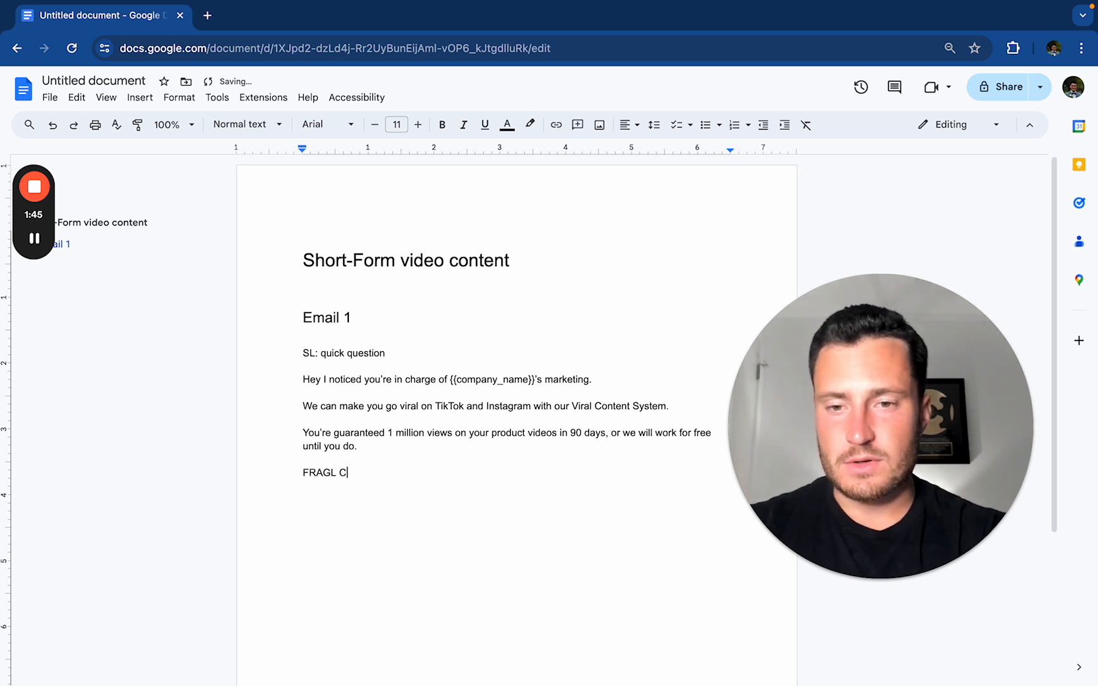
type("ollective recently got")
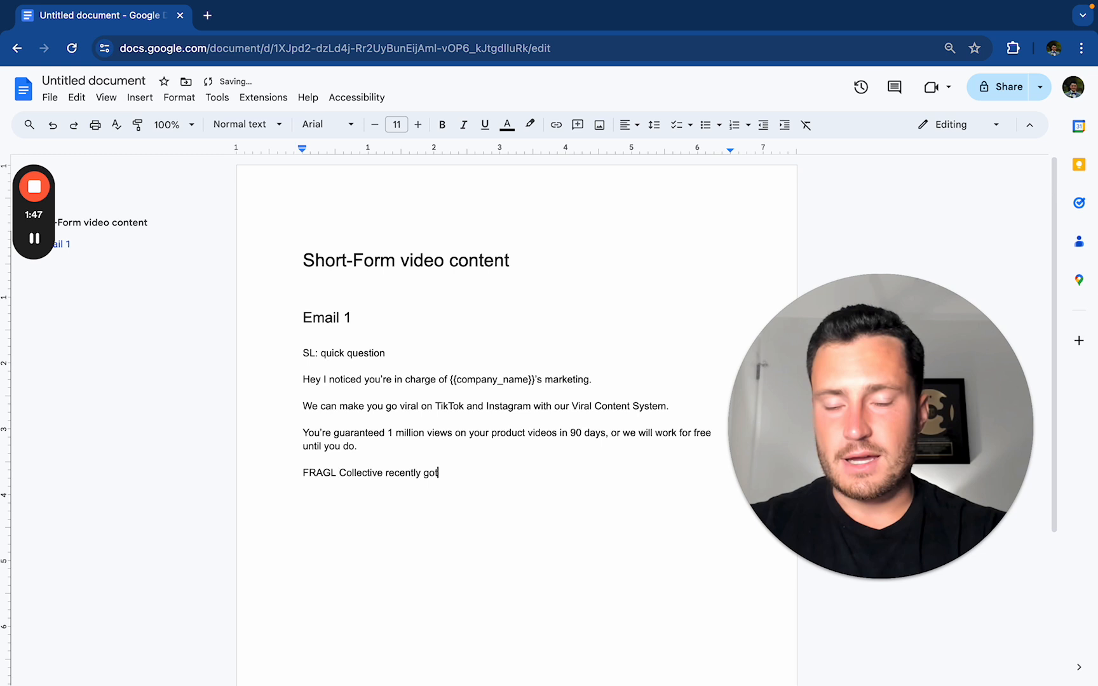
type("50k in sales a")
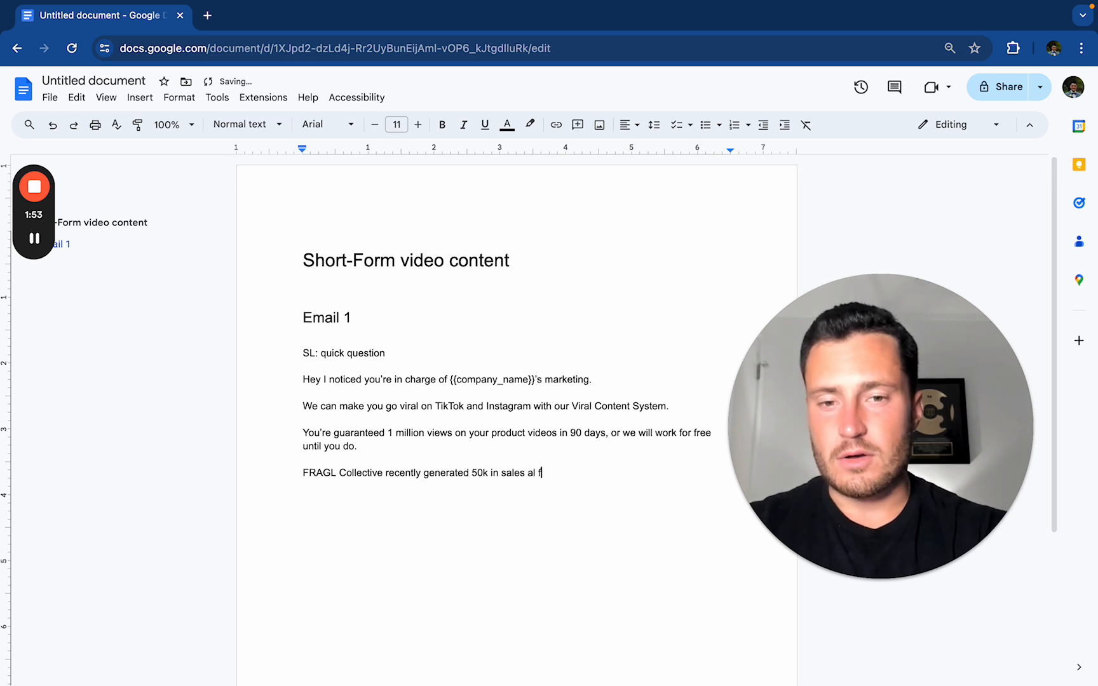
type("l from organic content, and we hav")
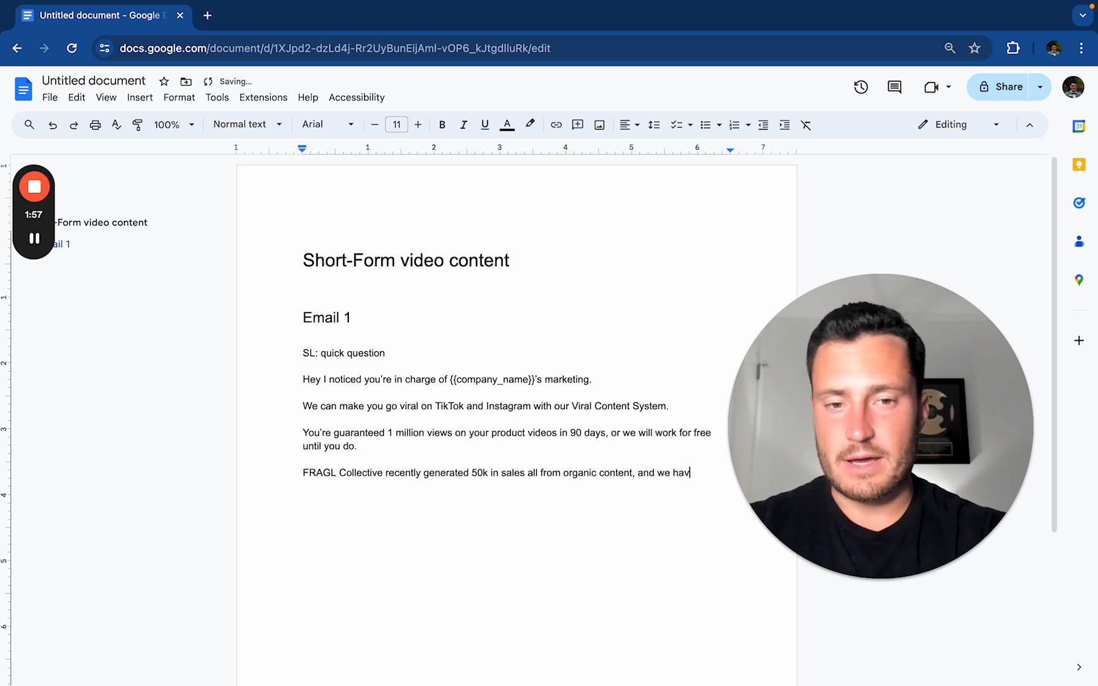
type("e")
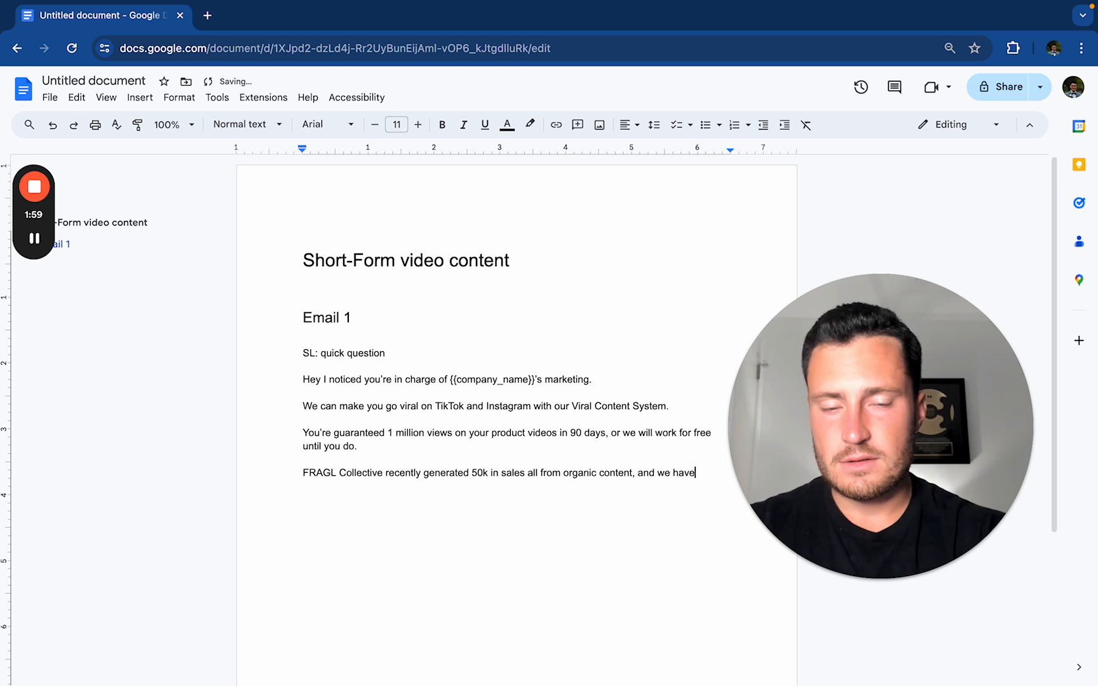
type("the blueprint to")
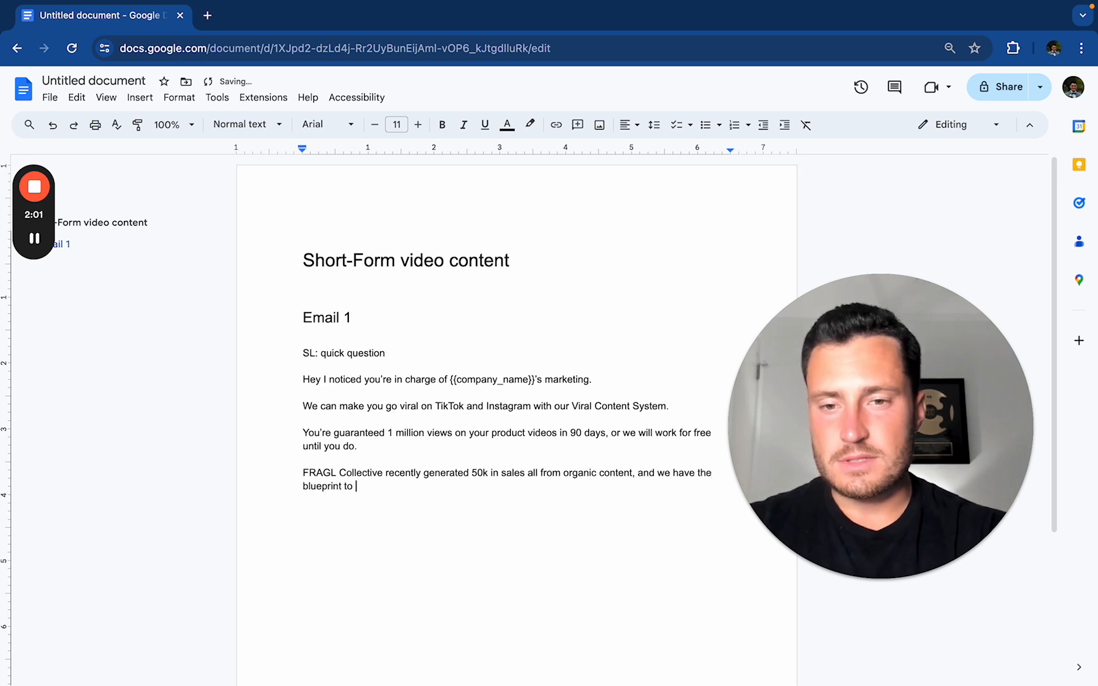
type("help you do the same.")
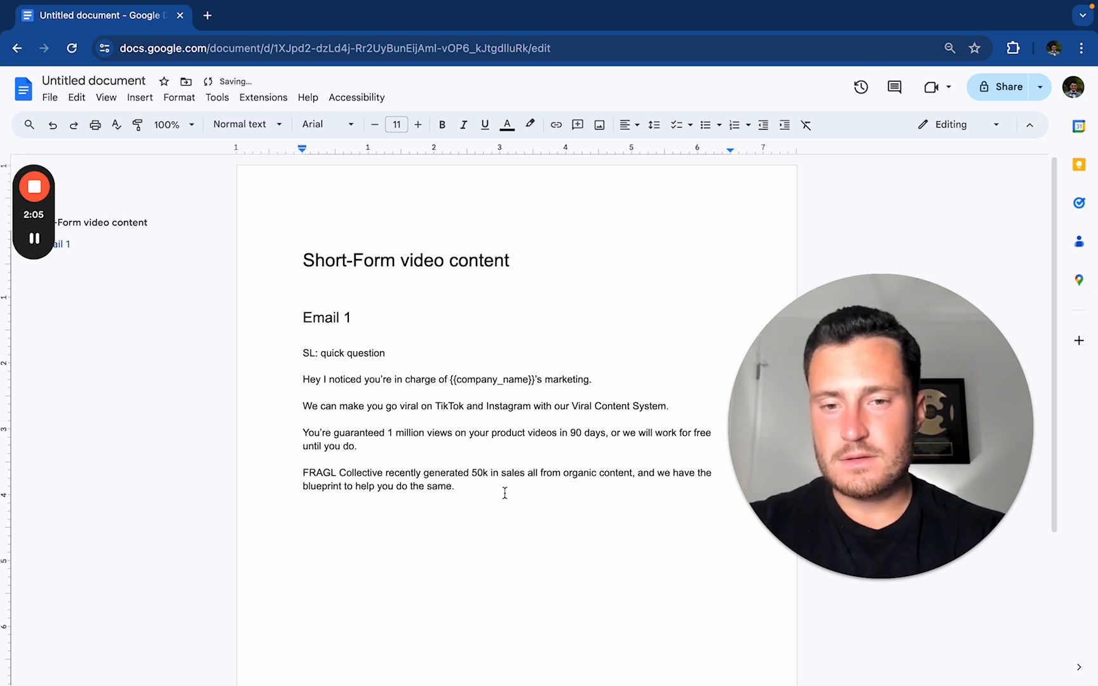
Step: Close Email 1 with 'Mind if I share a few viral content strategies I have in mind for you?'
type("Mind if I")
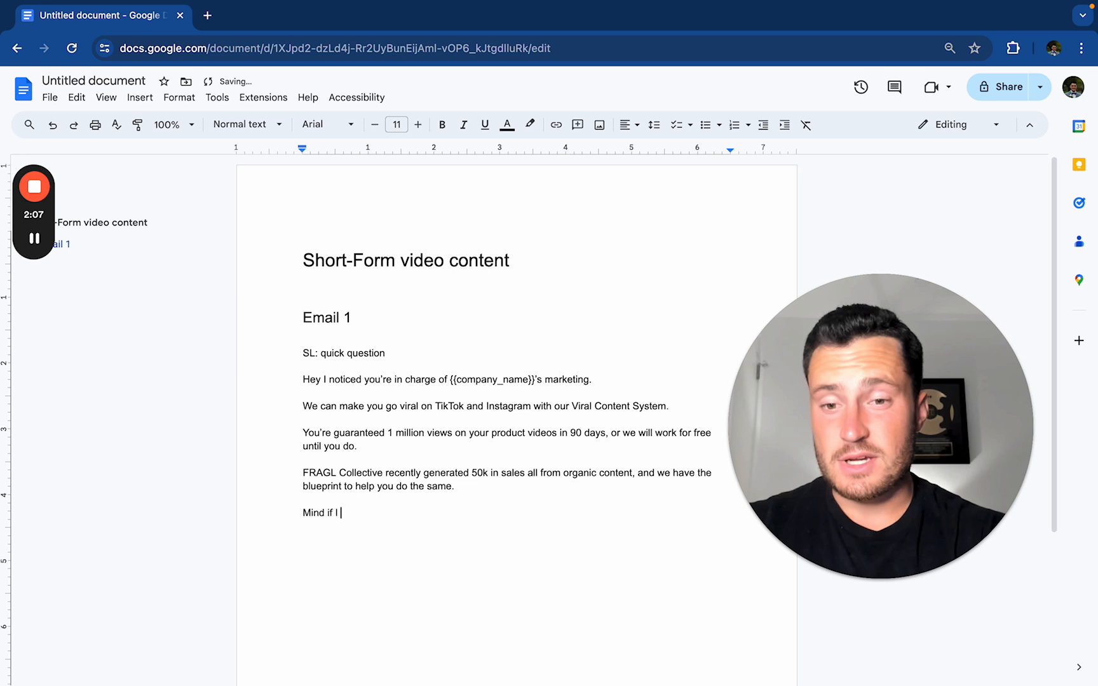
type("share a few viral content strategies I had in")
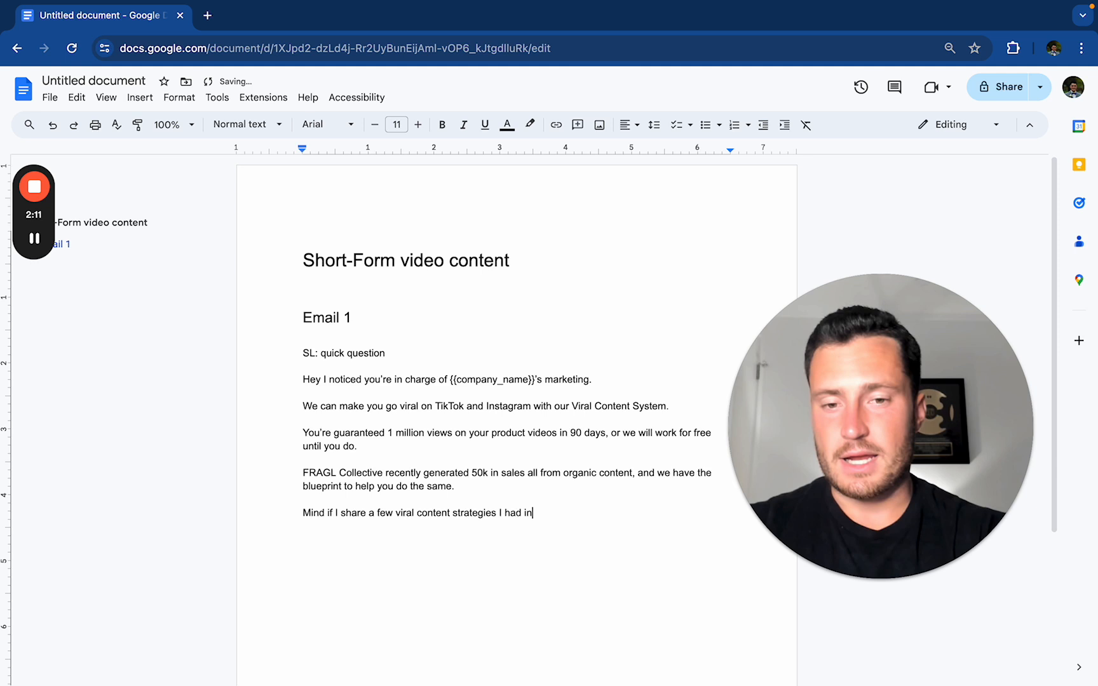
type("mind for you?")
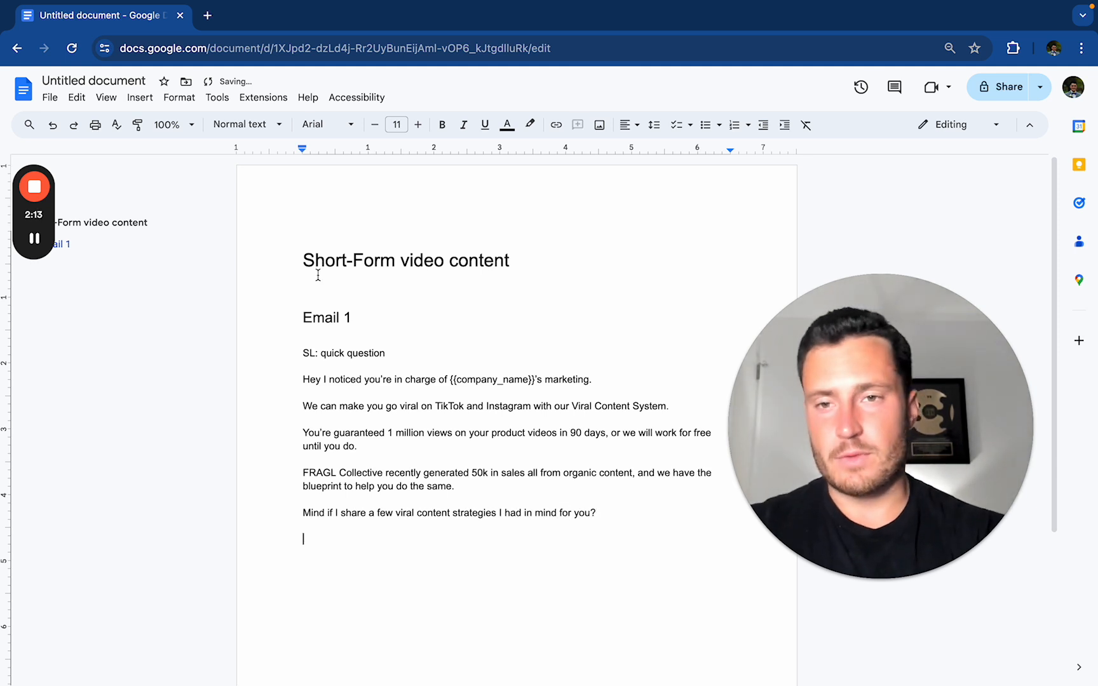
Step: Add the 'Email 1B' heading and subject line 'SL: viral TikTok content for {{company_name}}.'
left_click(242, 124)
type("Email")
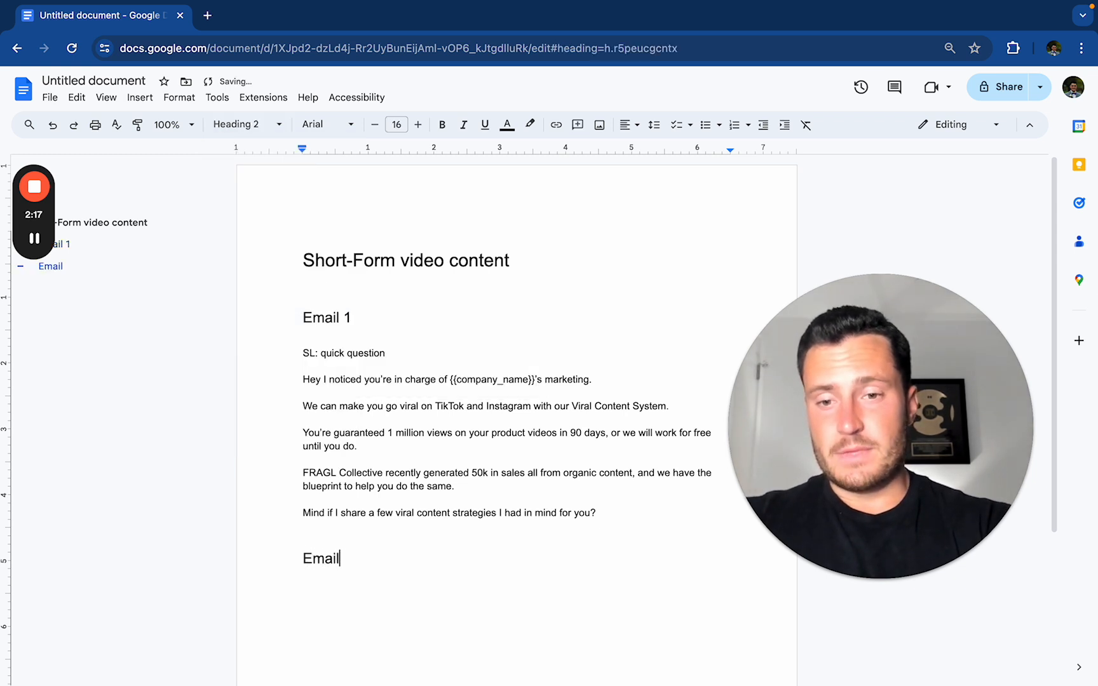
type("1B")
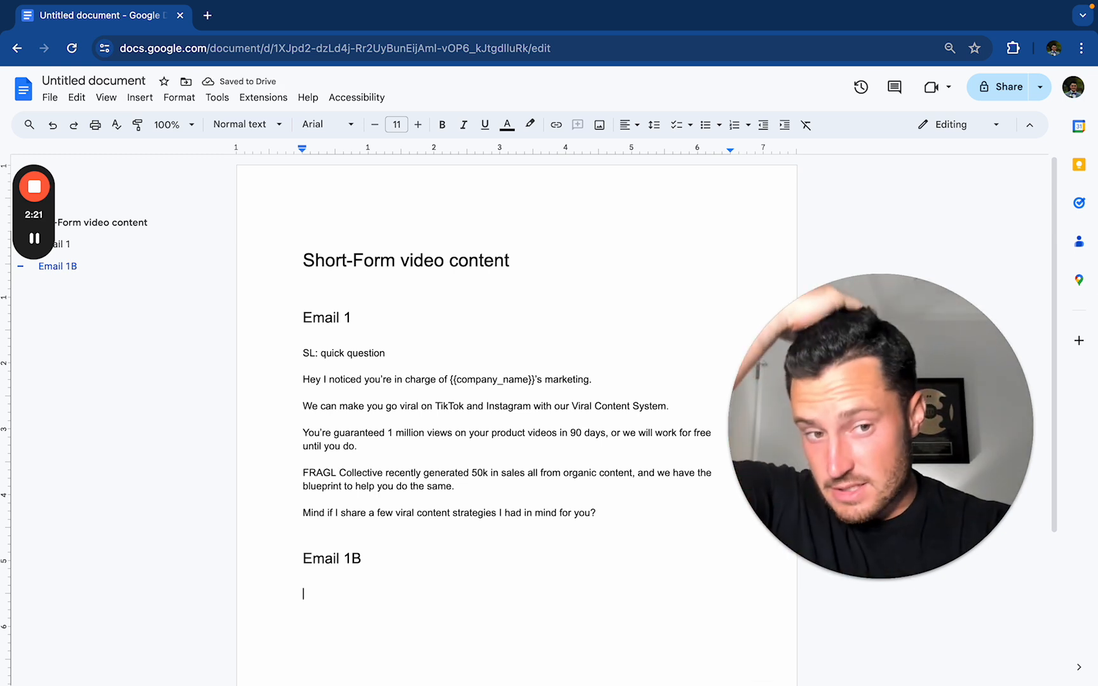
type("SL:")
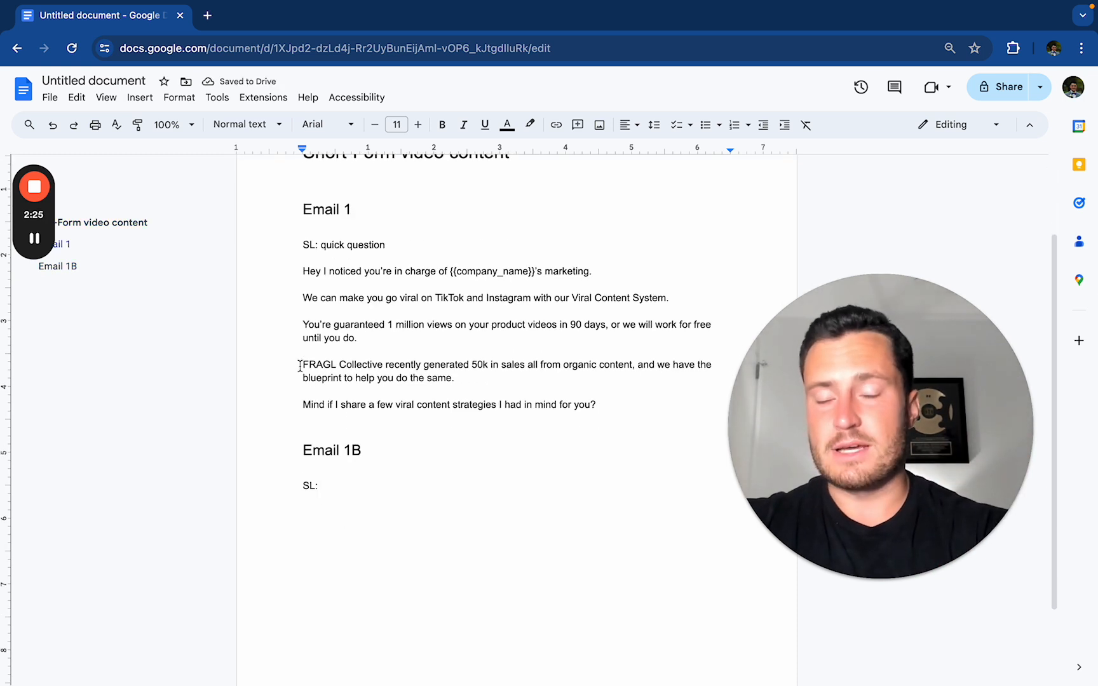
type("viral Tik")
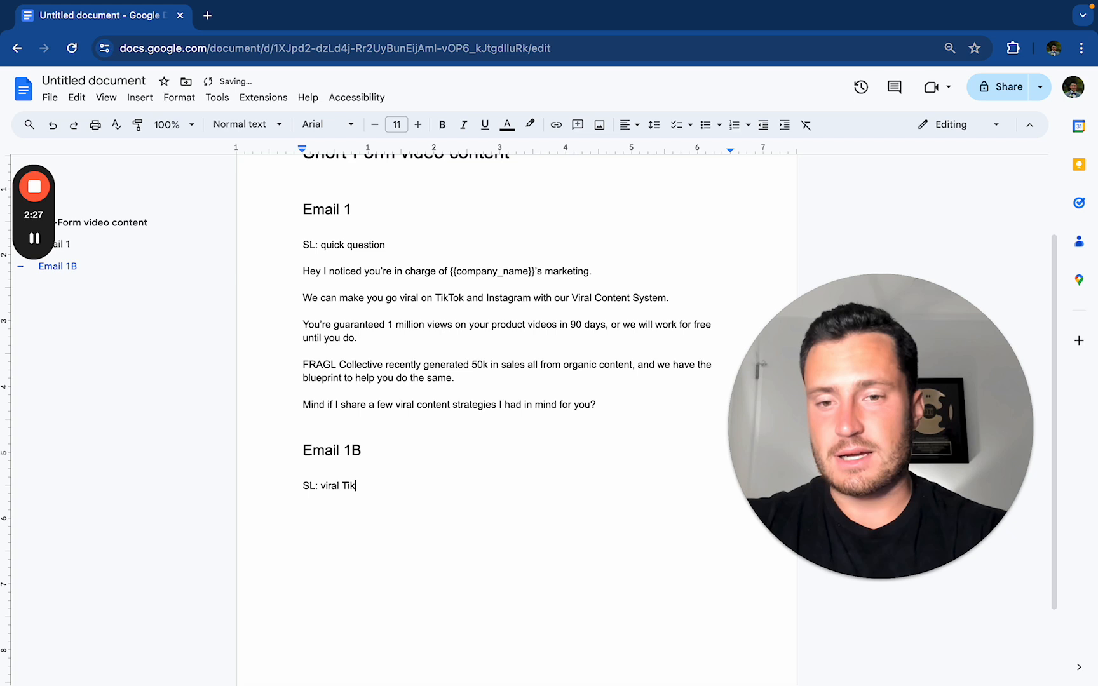
type("Tok content for {{coman")
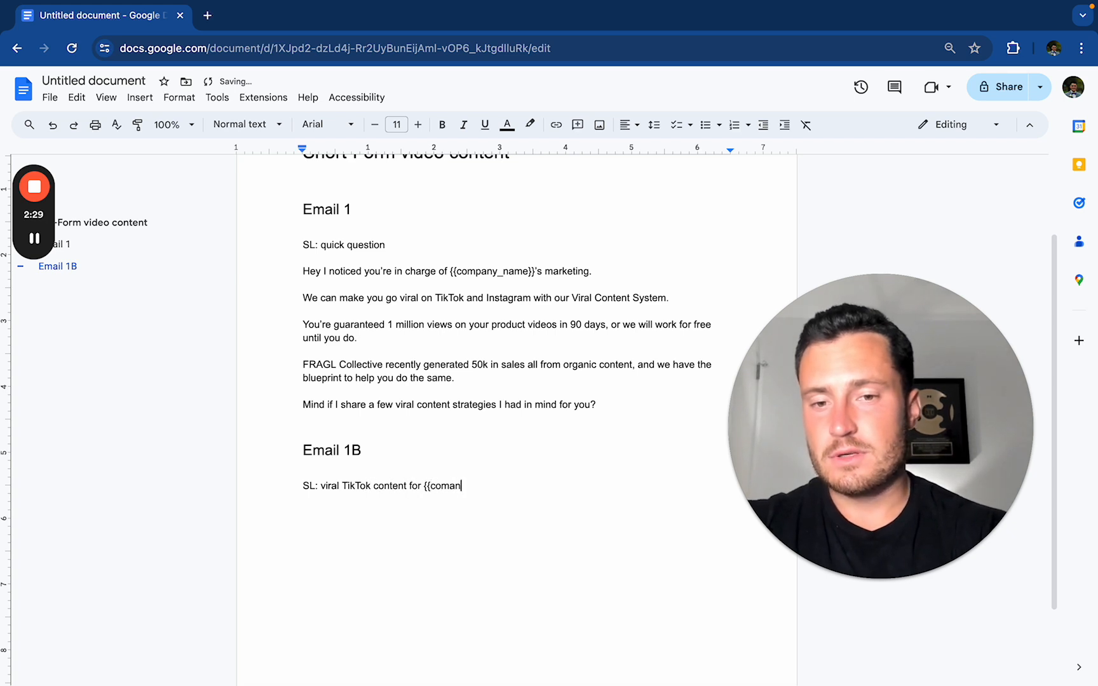
type("pany_name}}.")
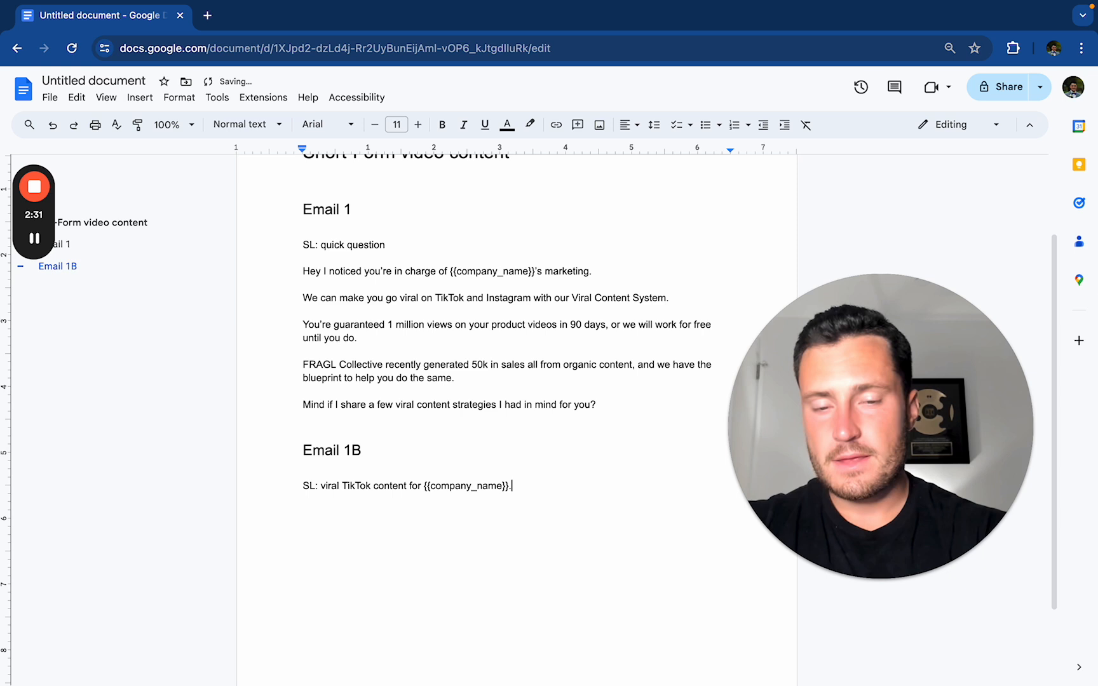
Step: Add the greeting and the 'Curious…' question about 1 million guaranteed organic views
type("Hey")
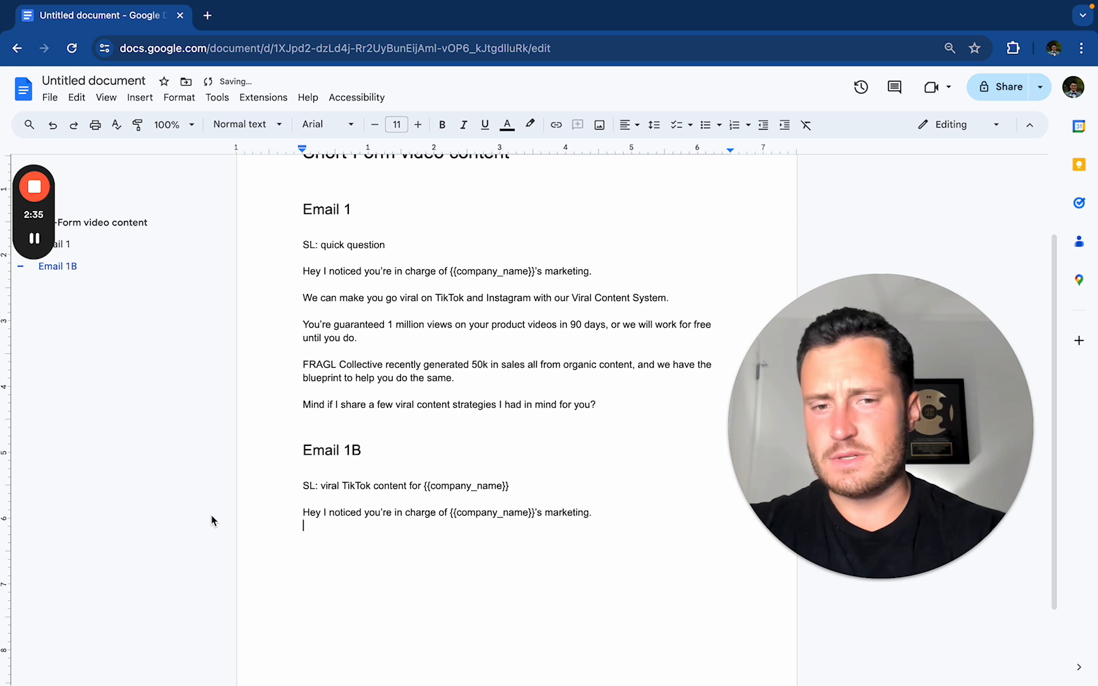
type("Curious")
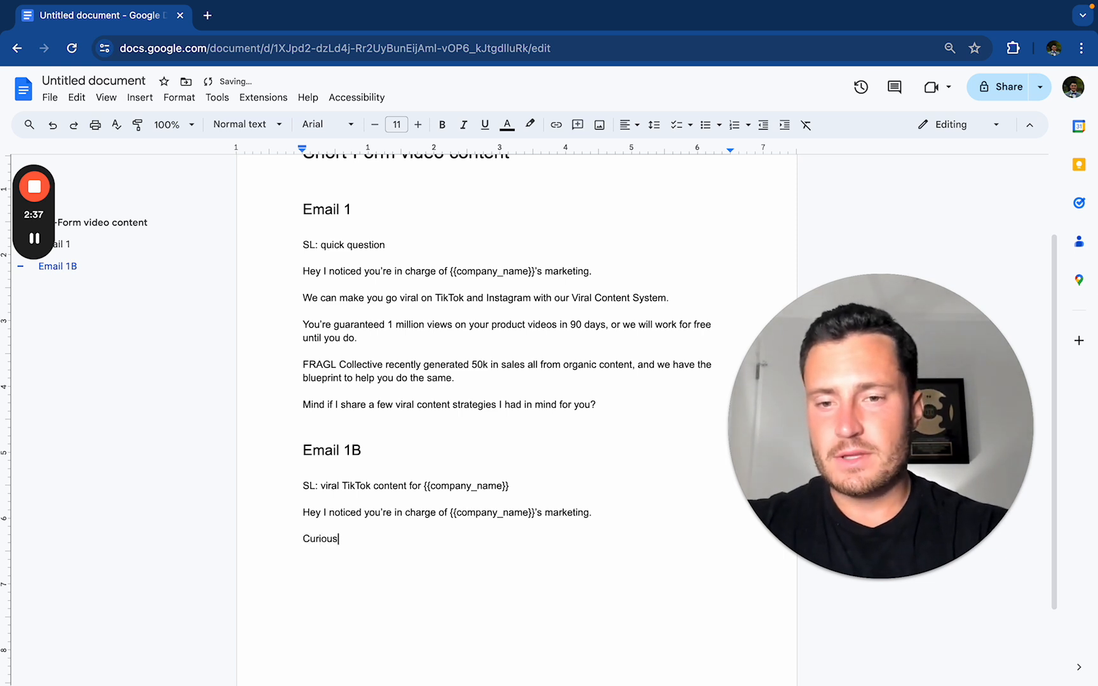
type(", if we can help yih")
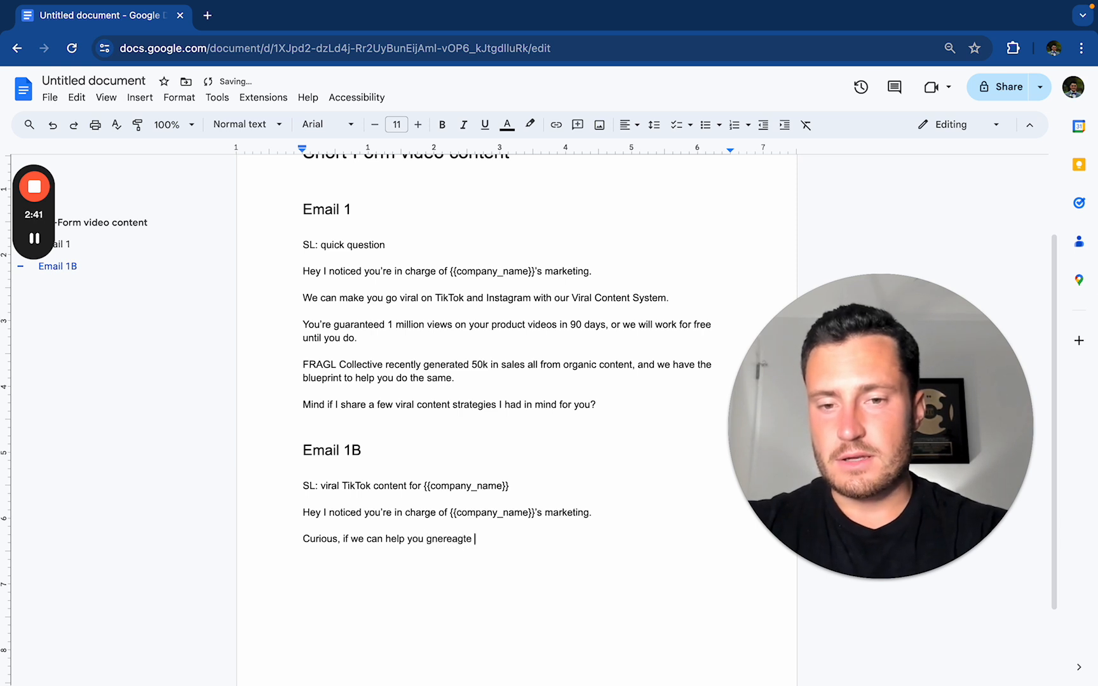
type("1 million organic views on TikTok in the next 90 days")
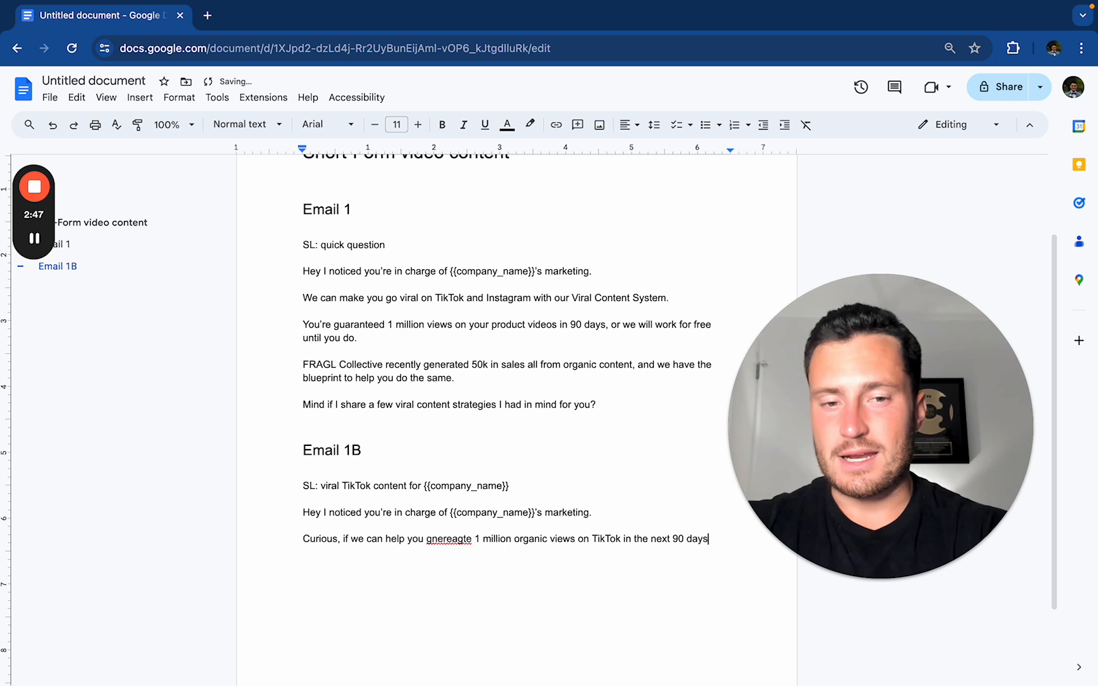
type(", fully guaranteed, would that be")
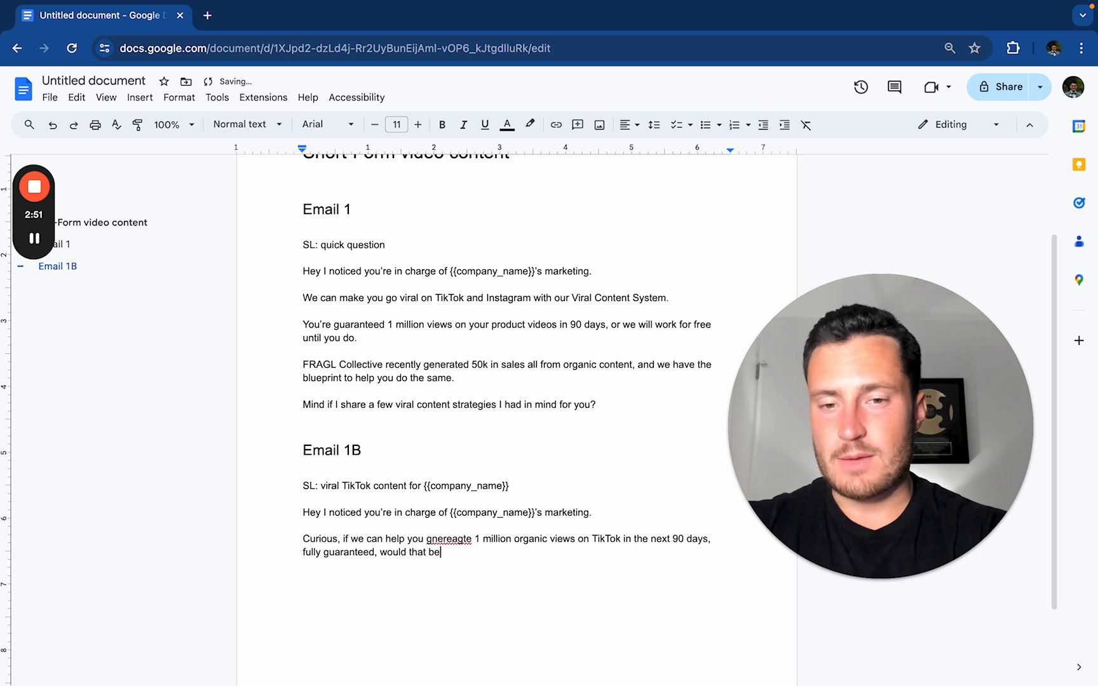
type("worth learning more")
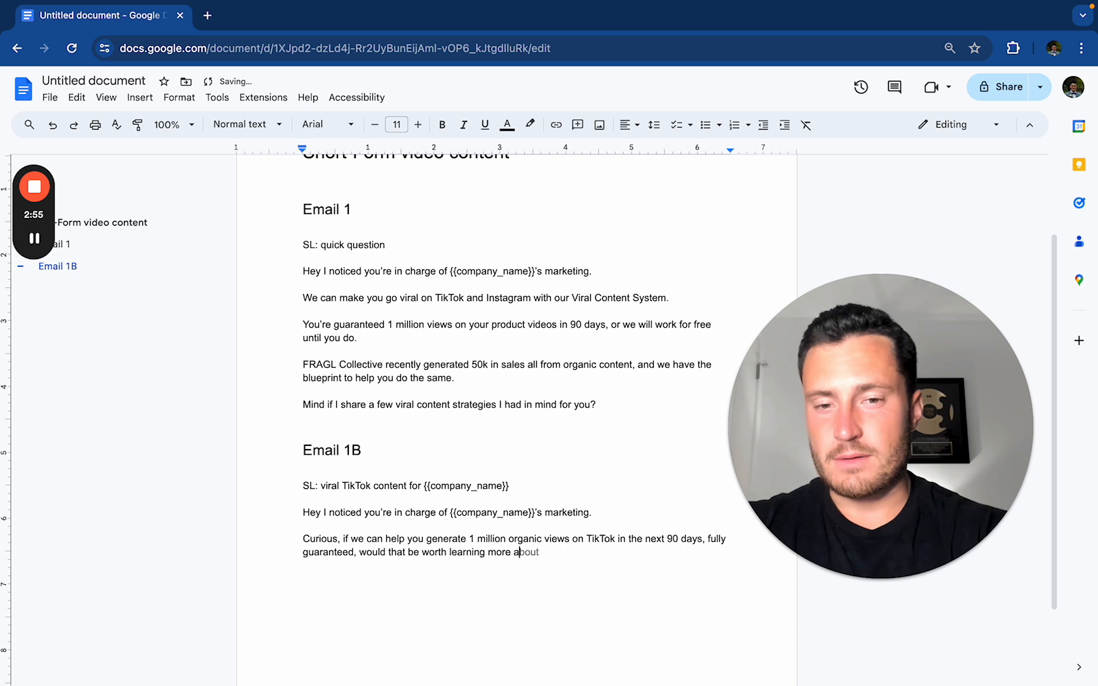
type("about?")
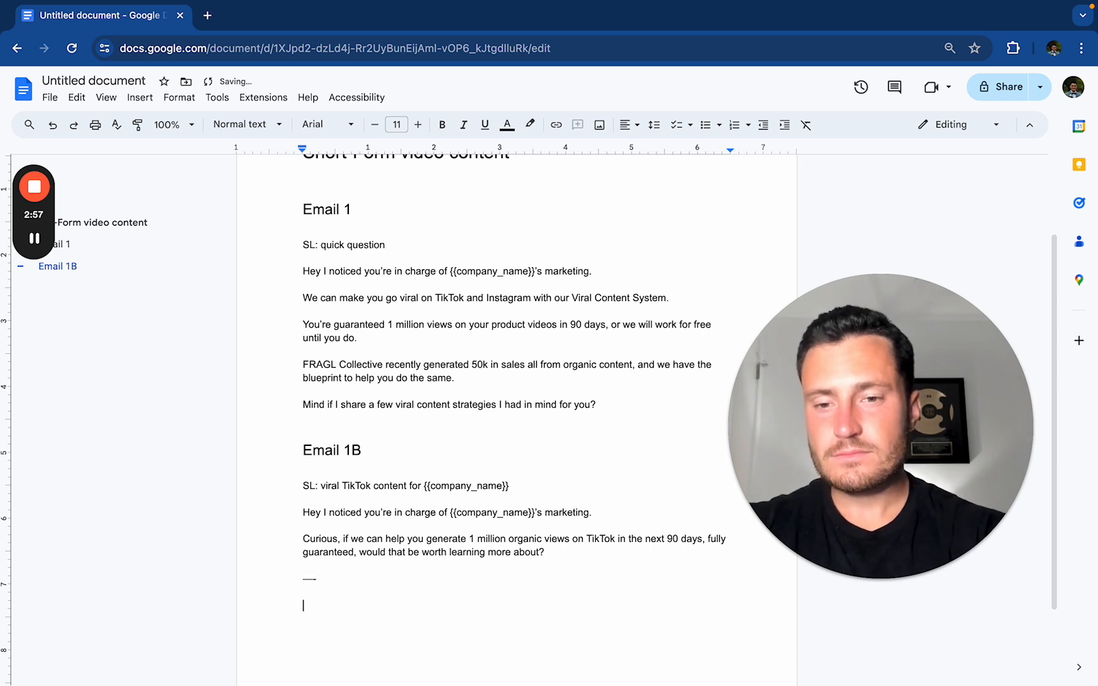
type("Email 2")
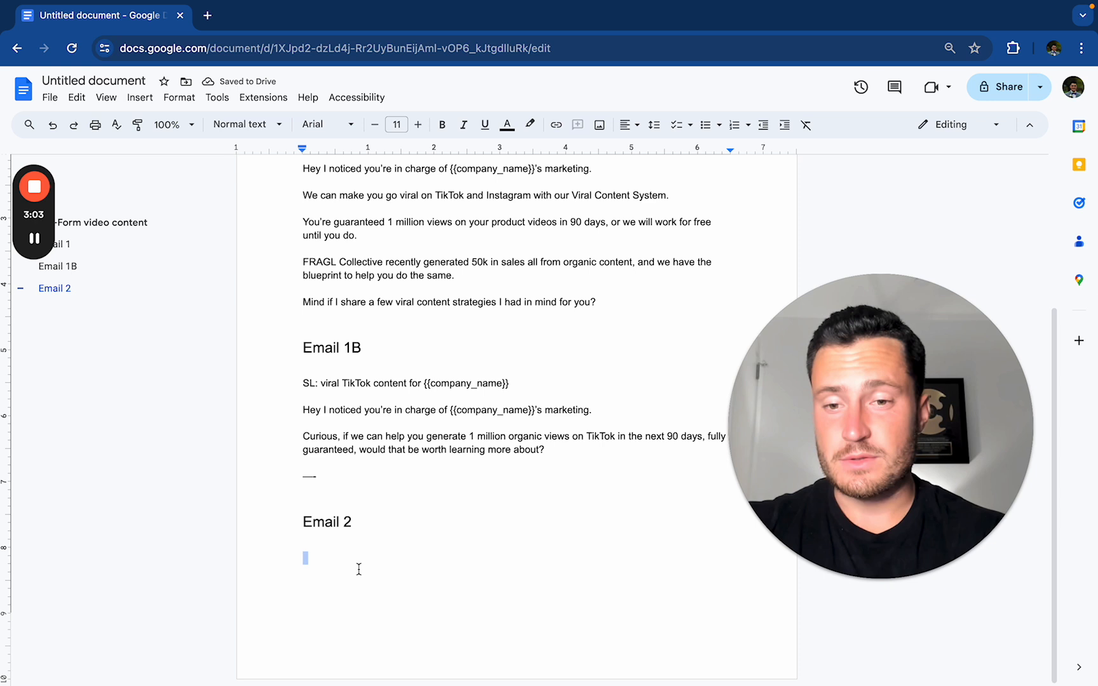
Step: Reuse Email 1's pitch for Email 2 and ask to share viral video hooks based on clients' results
type("W")
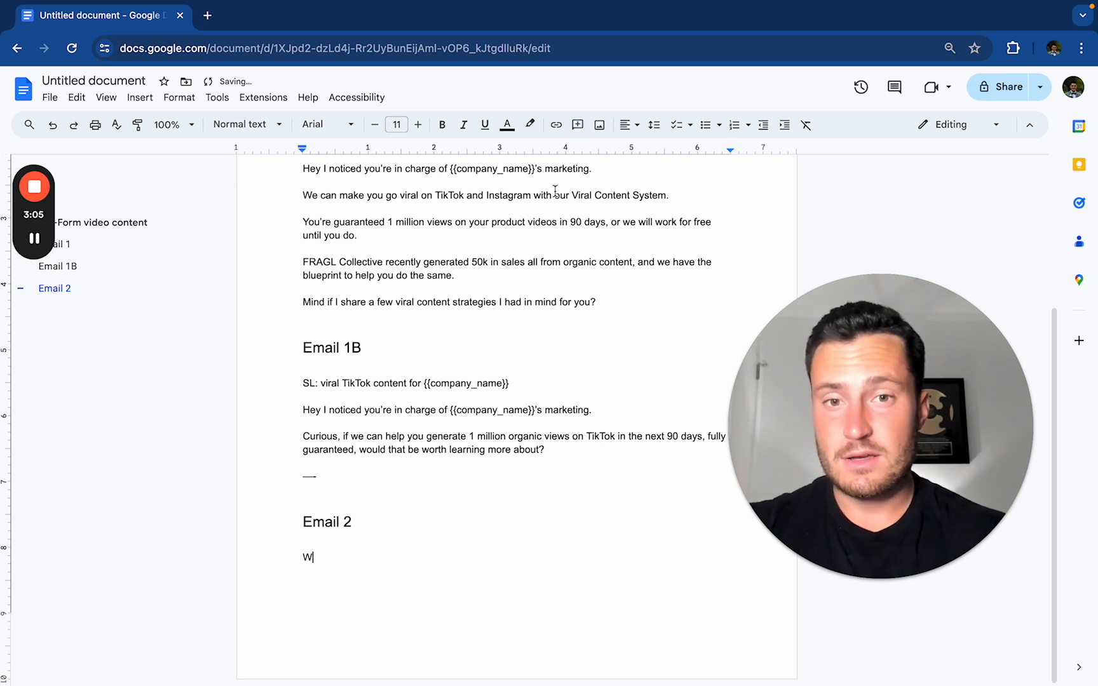
double_click(307, 557)
type("Mind if I share a")
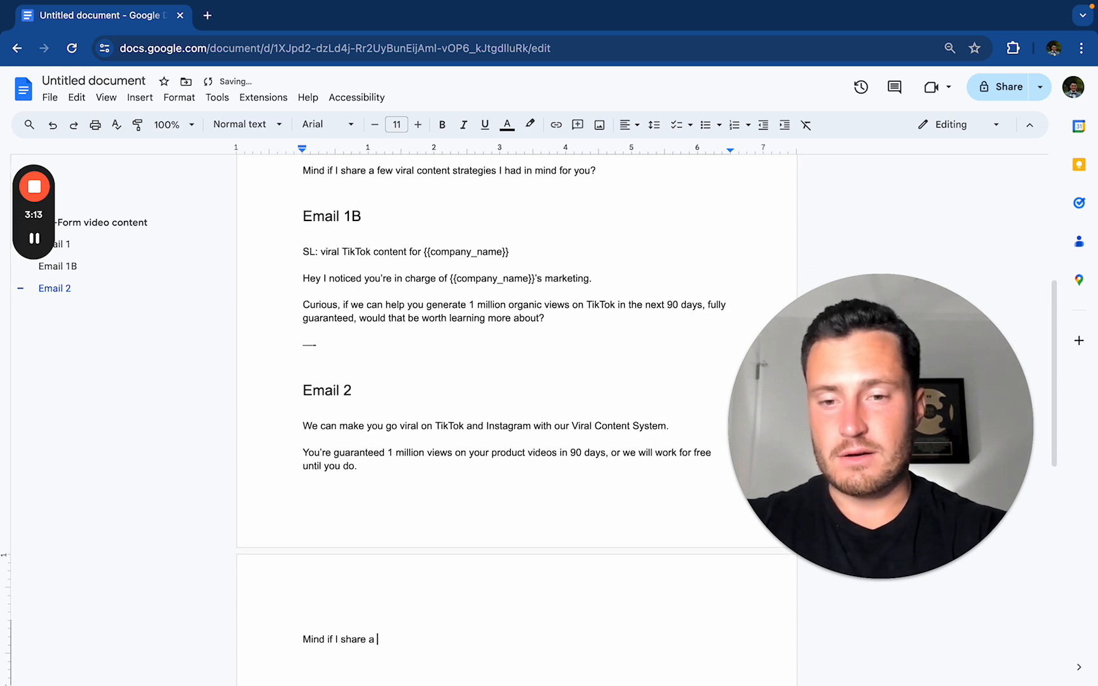
type("few viral video hoks with you here")
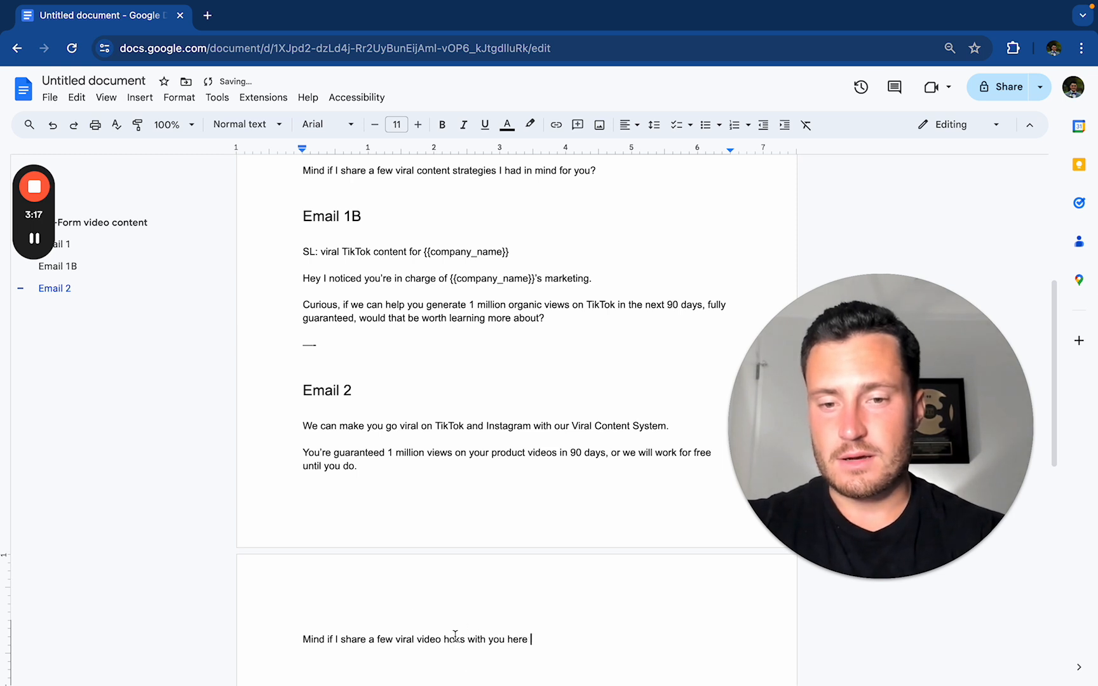
type("based")
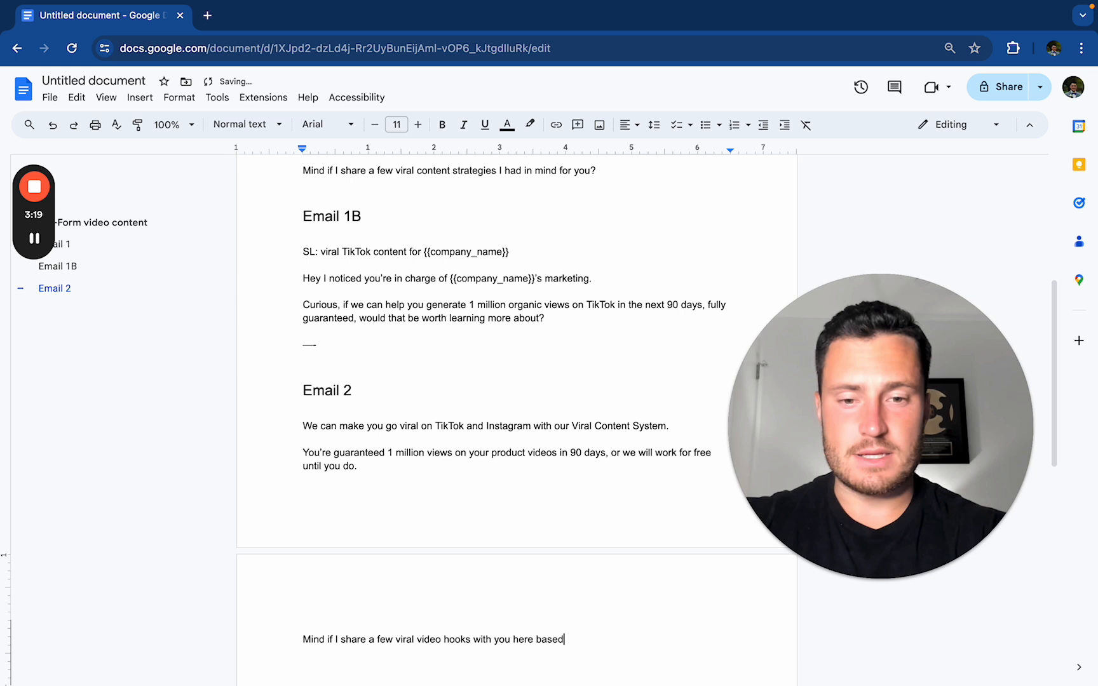
type("on what's work")
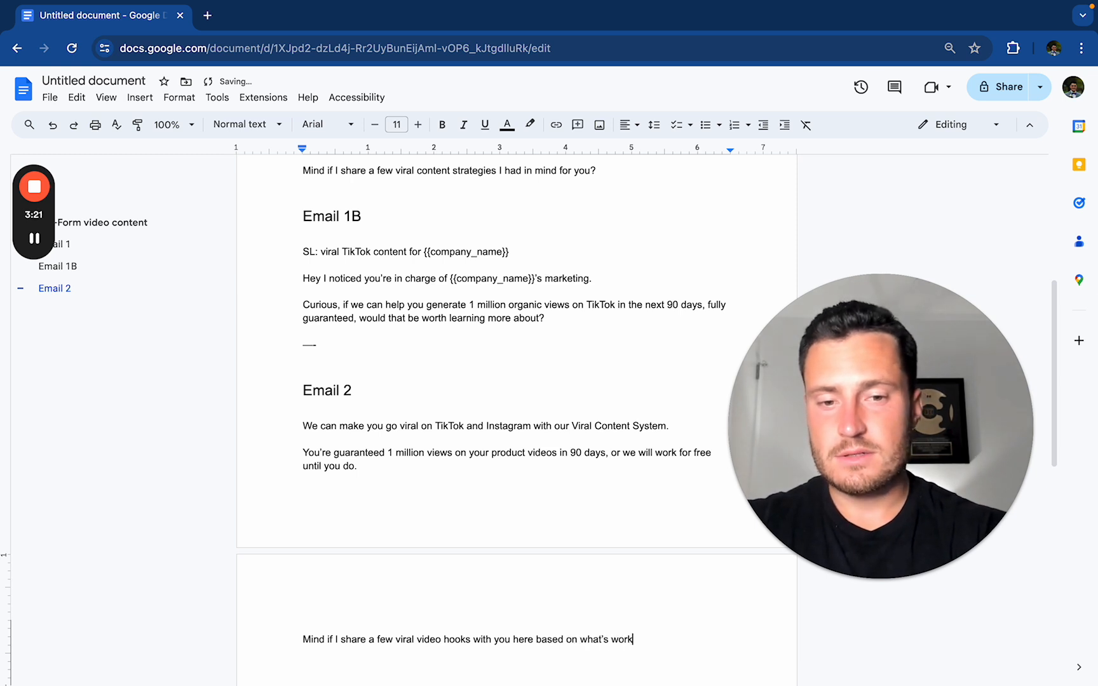
type("ing for our clients?")
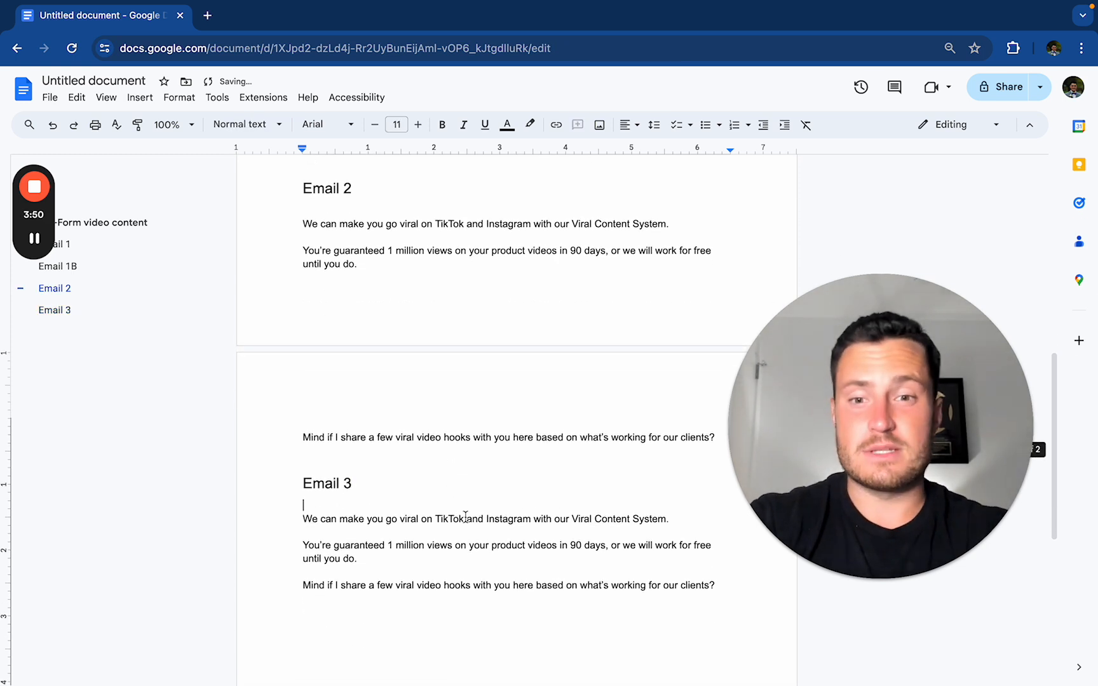
Step: Reword Email 3's first sentence around a recorded video and add '(guaranteed 1 million views)'
type("I re")
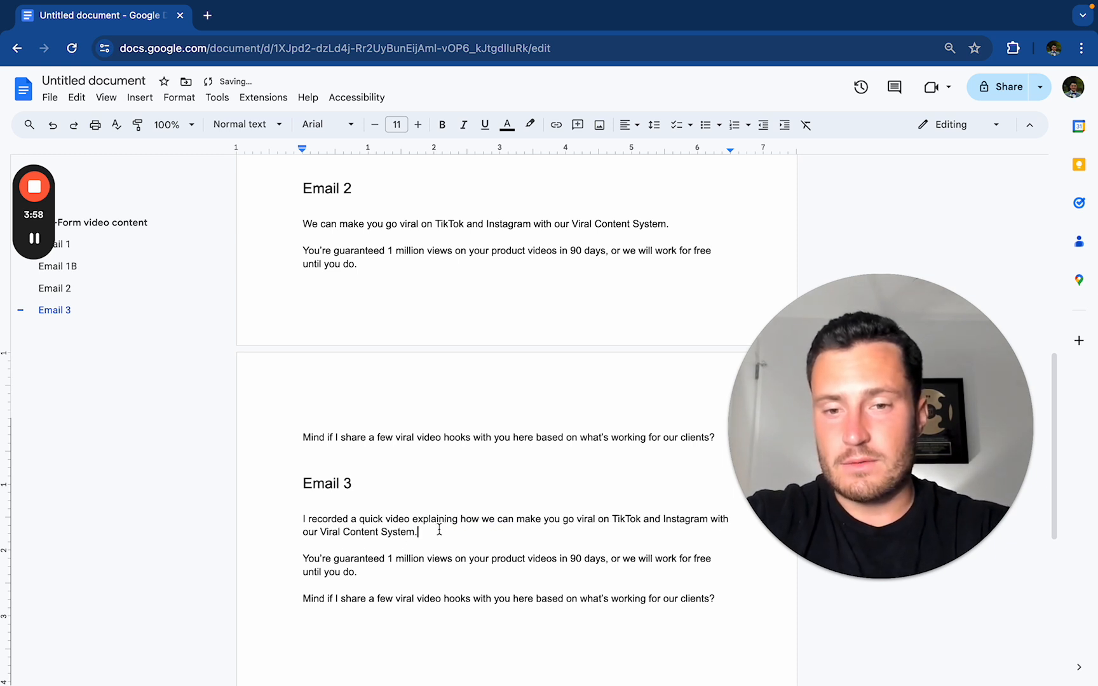
type("(guaranteed 1 m")
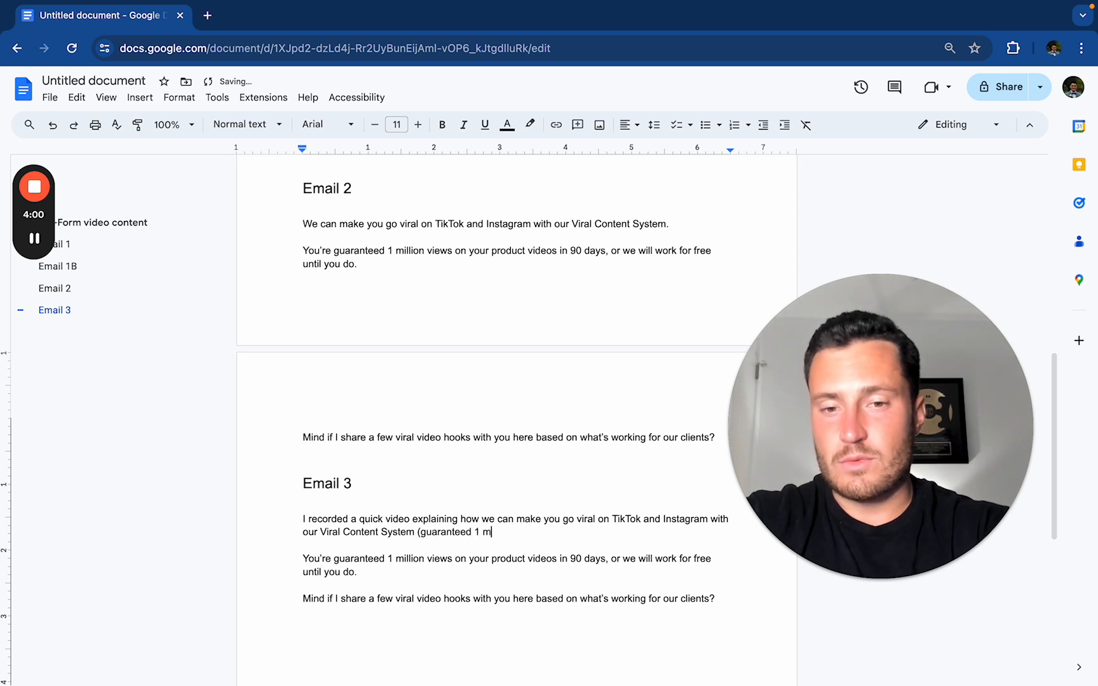
type("illion views)")
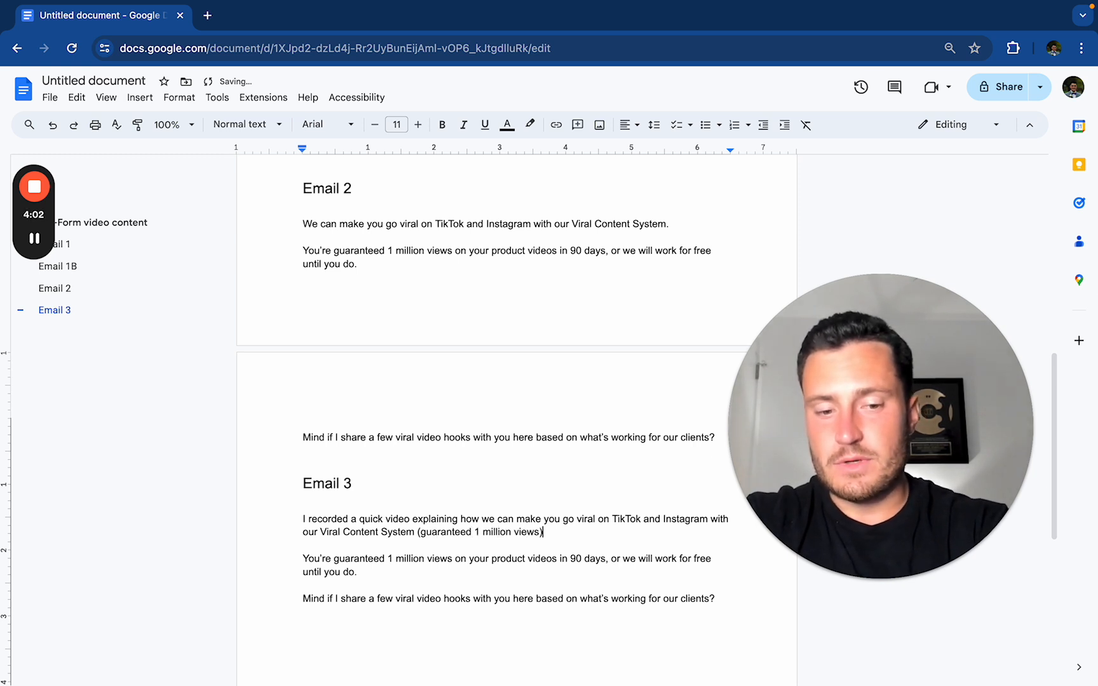
Step: Replace Email 3's last two paragraphs with 'Mind if I share the video?' and begin Email 4
left_click_drag(302, 558, 715, 598)
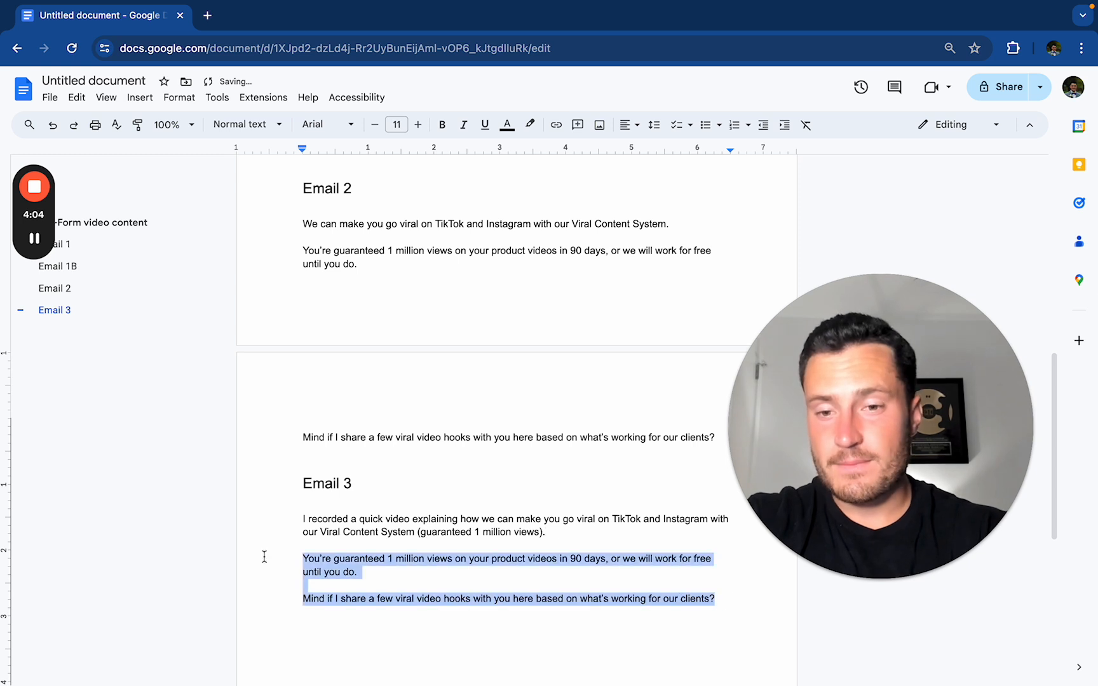
type("Mind if I share the video here?")
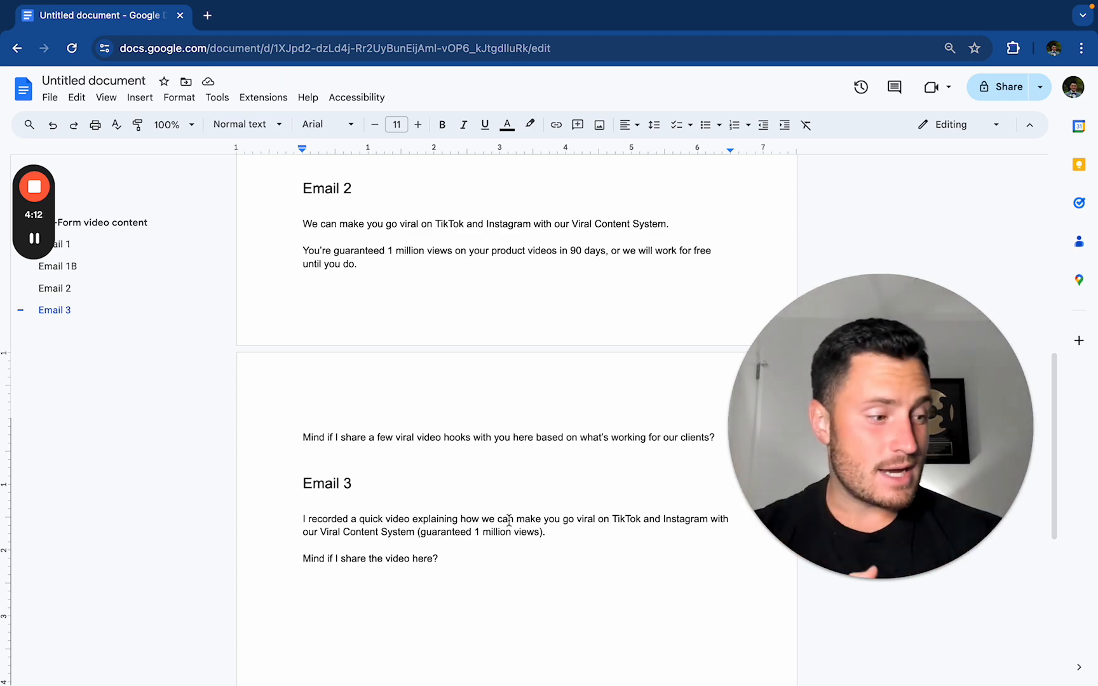
scroll("up", 3)
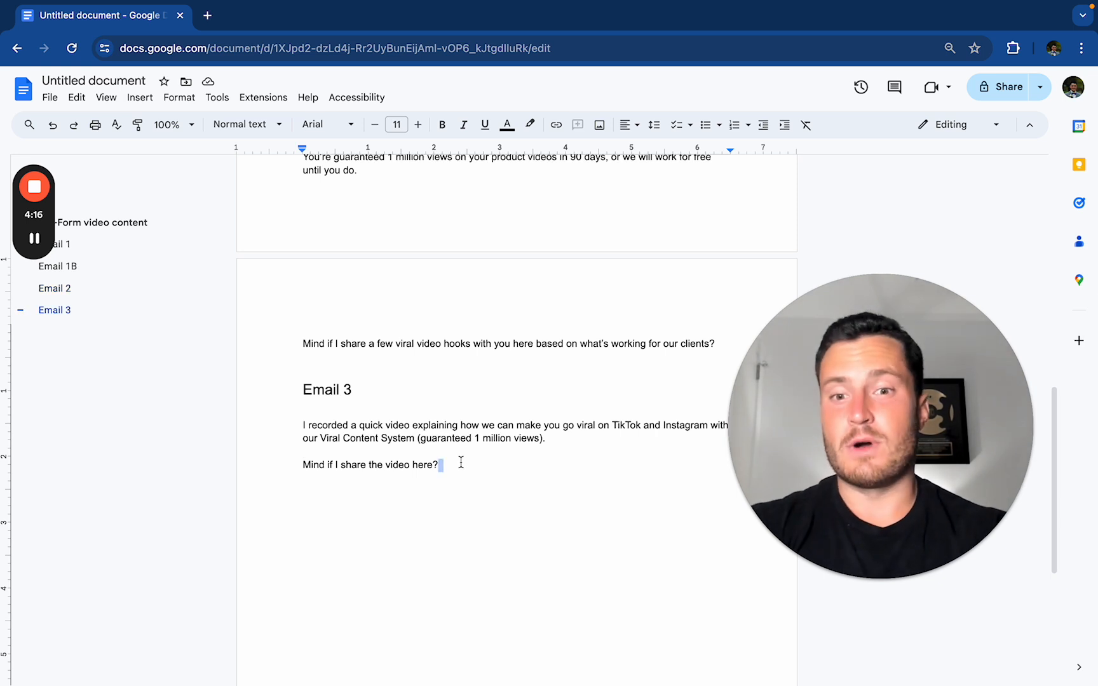
type("Email 4")
type("Who’s the best")
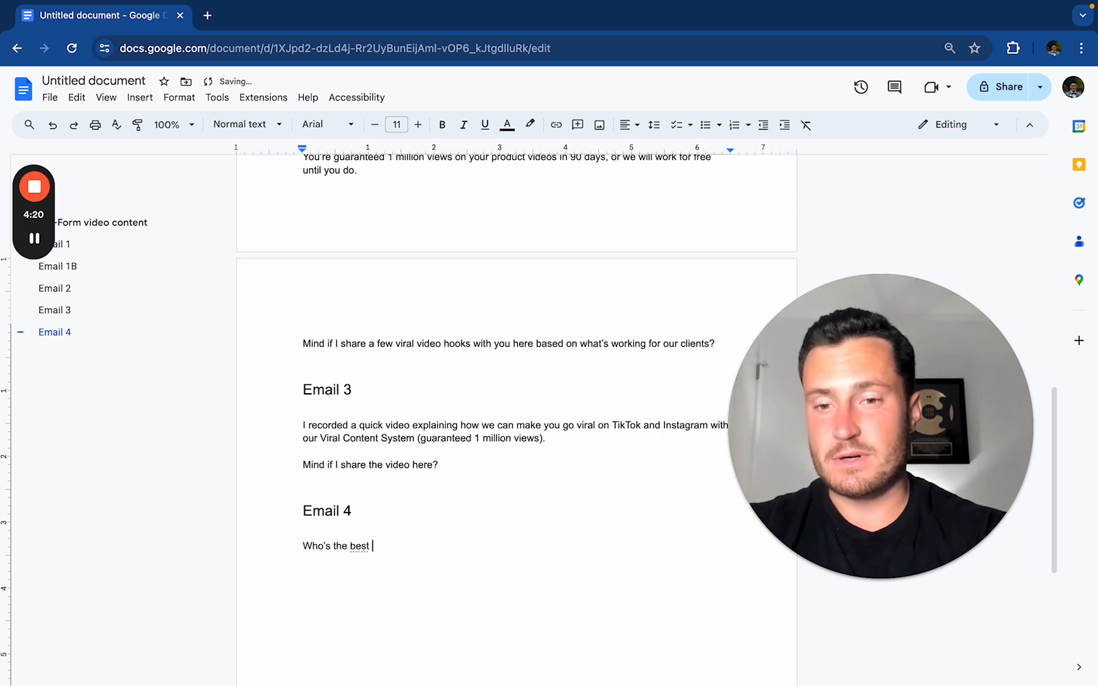
Step: Open Email 4 asking who the best person at {{company_name}} is to discuss viral content
type("person at PPcom")
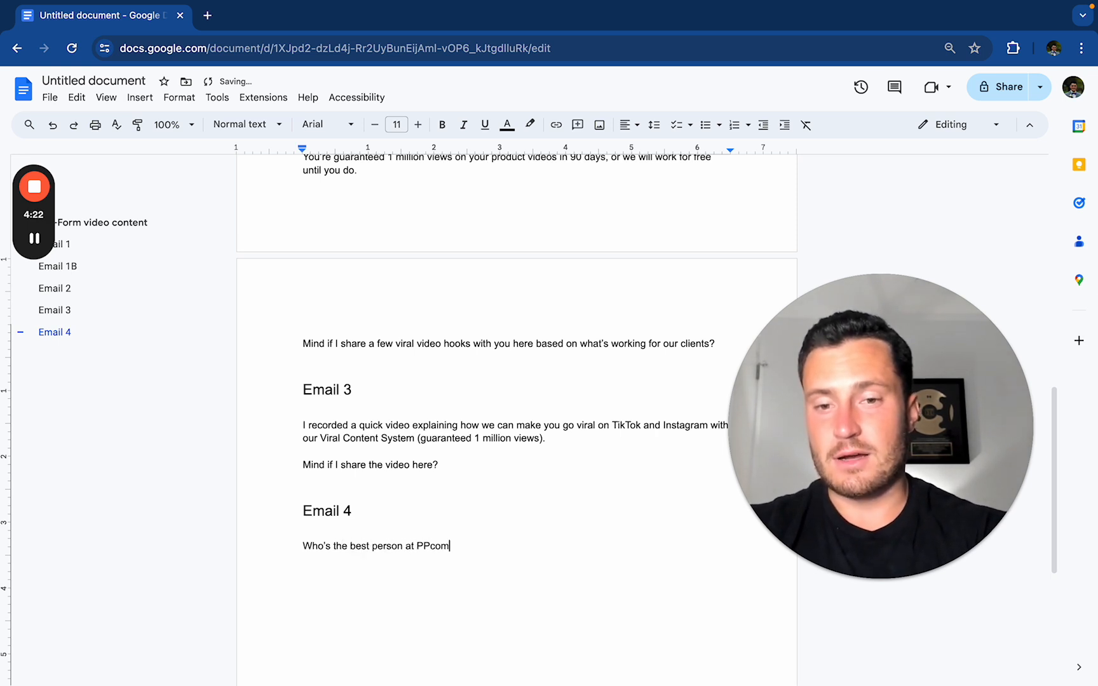
type("{{comapny")
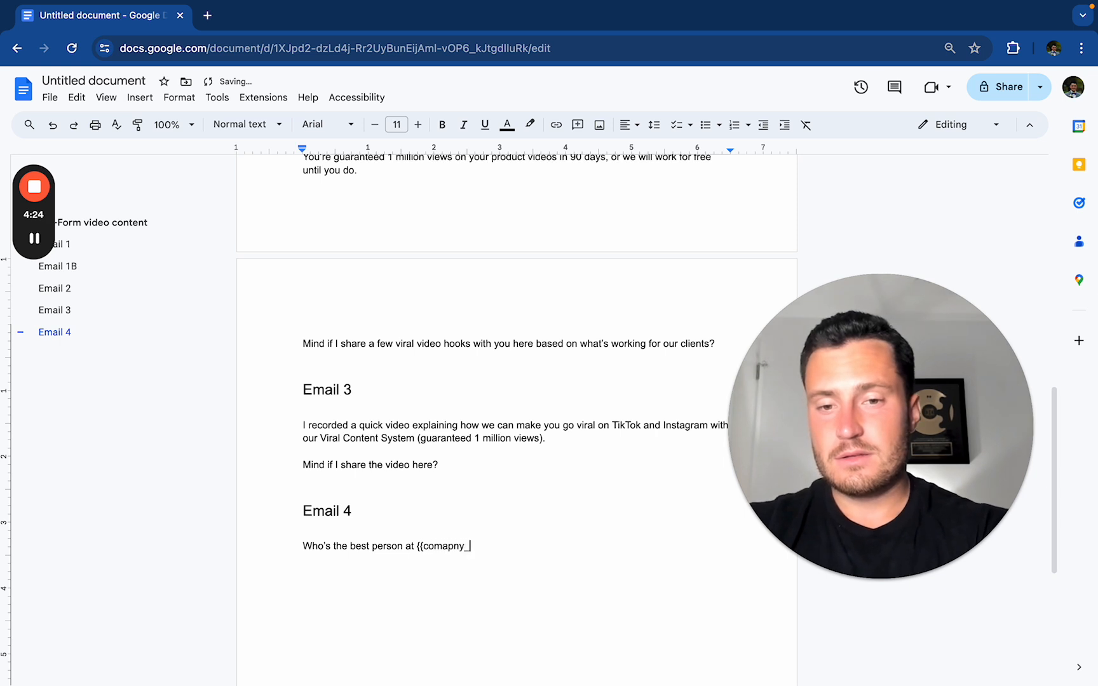
type("_name}} to discuss virla")
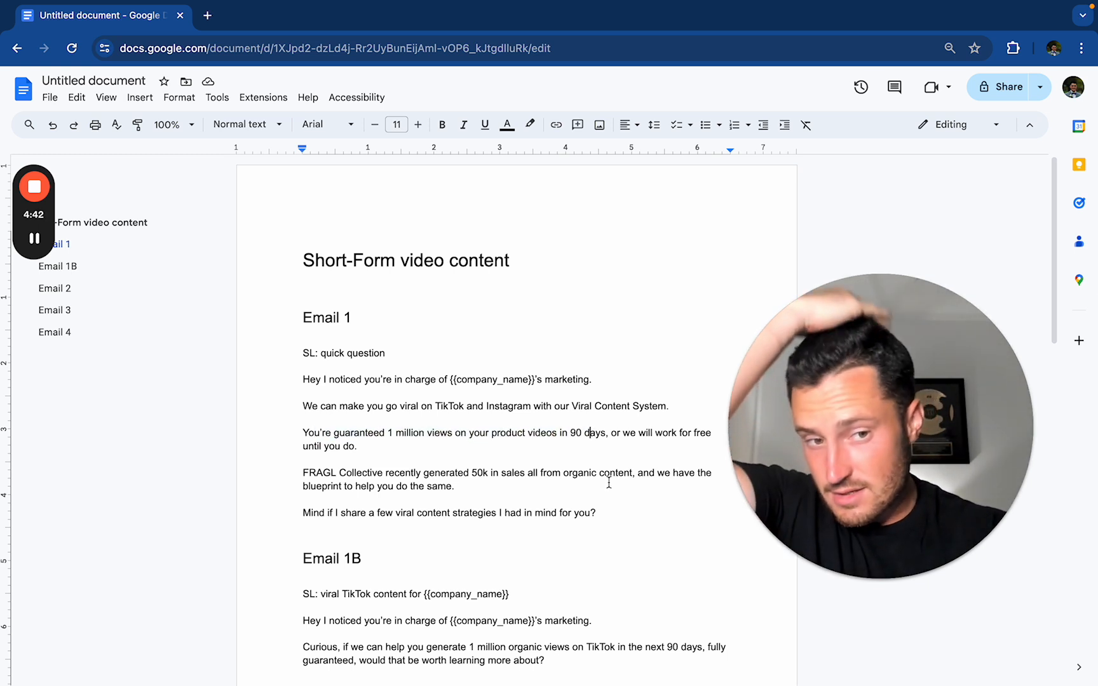
Step: Select Email 1's FRAGL Collective 50k organic sales sentence
left_click_drag(303, 472, 616, 472)
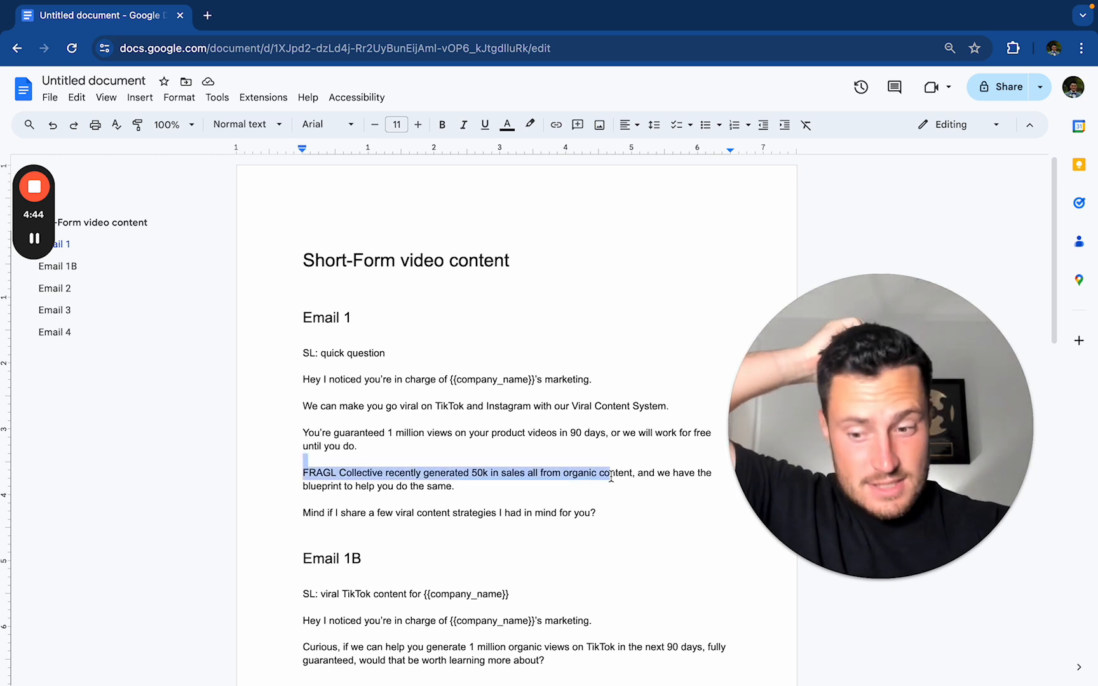